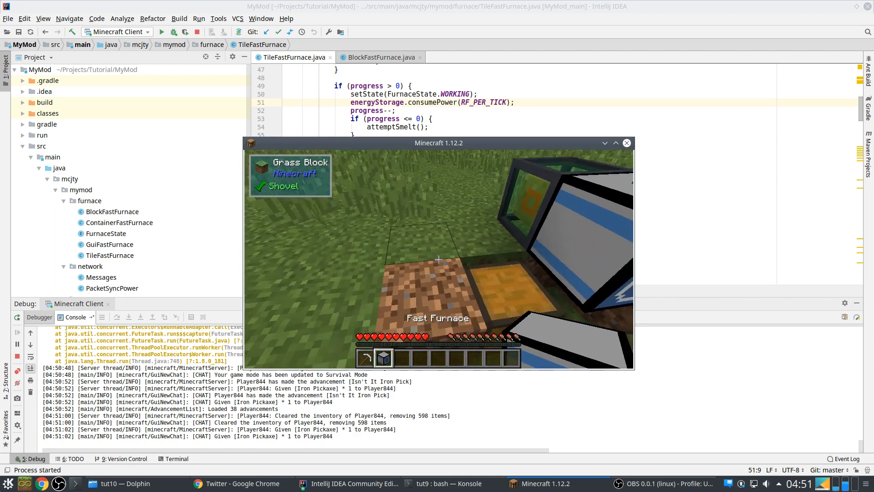
pyautogui.moveTo(438, 260)
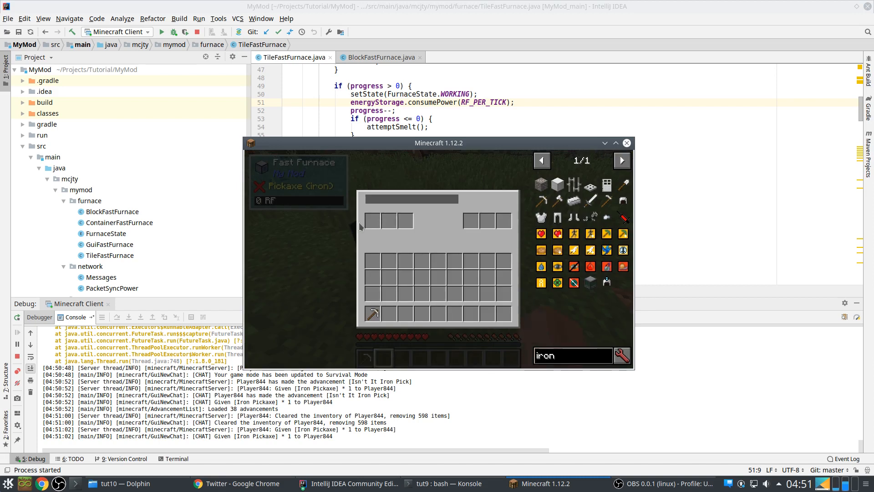
pyautogui.moveTo(399, 236)
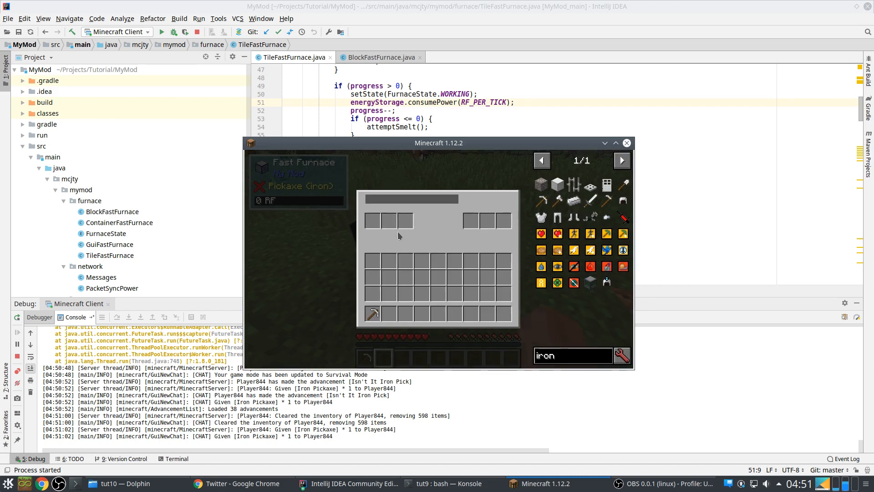
# Step: Leave the furnace screens and save and quit the test world to the title screen
pyautogui.press('Escape')
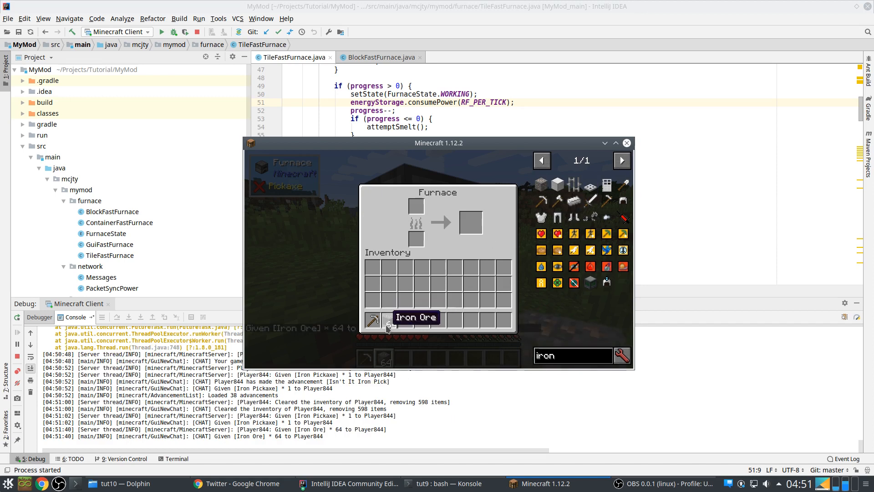
pyautogui.press('Escape')
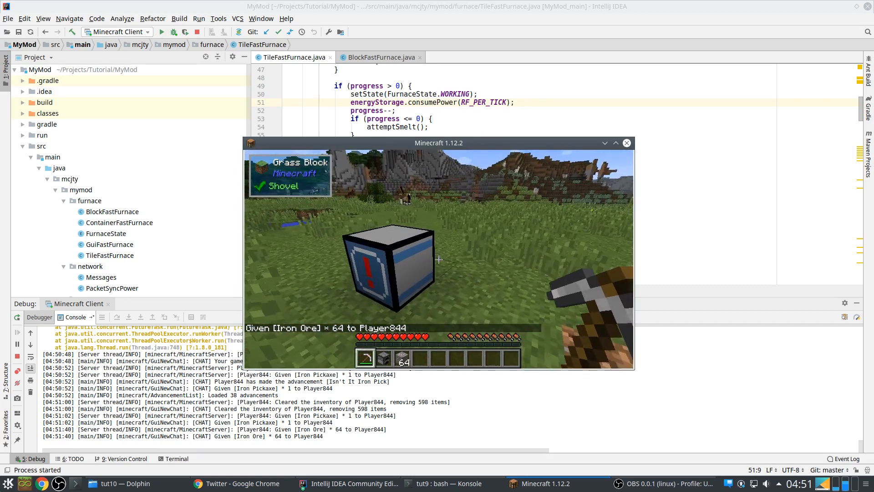
pyautogui.press('Escape')
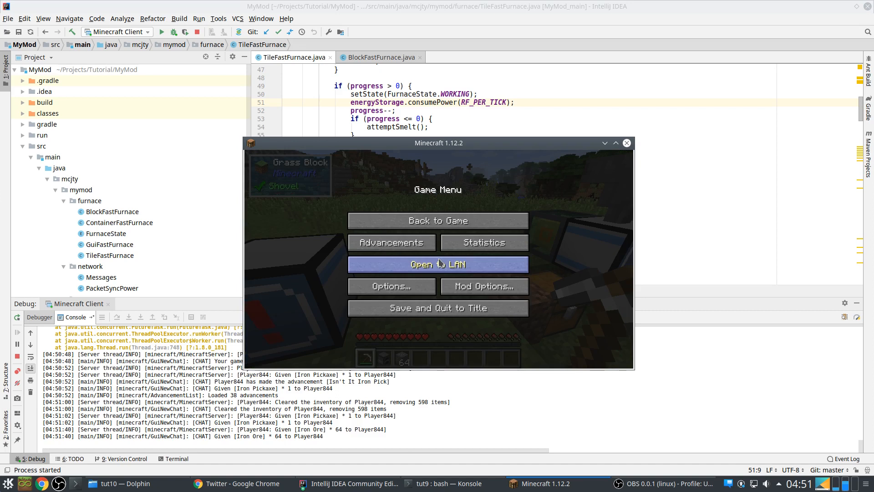
pyautogui.click(437, 307)
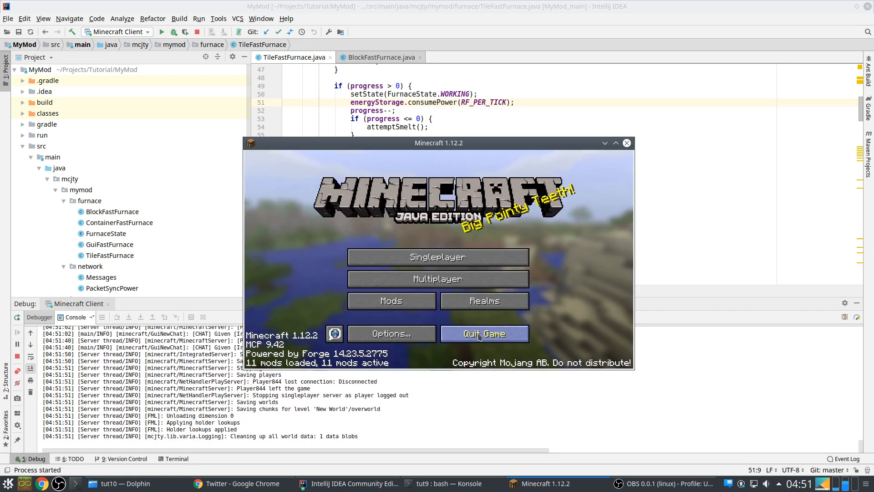
# Step: Quit Minecraft, review vanilla BlockFurnace's breakBlock, then close that source file
pyautogui.click(483, 333)
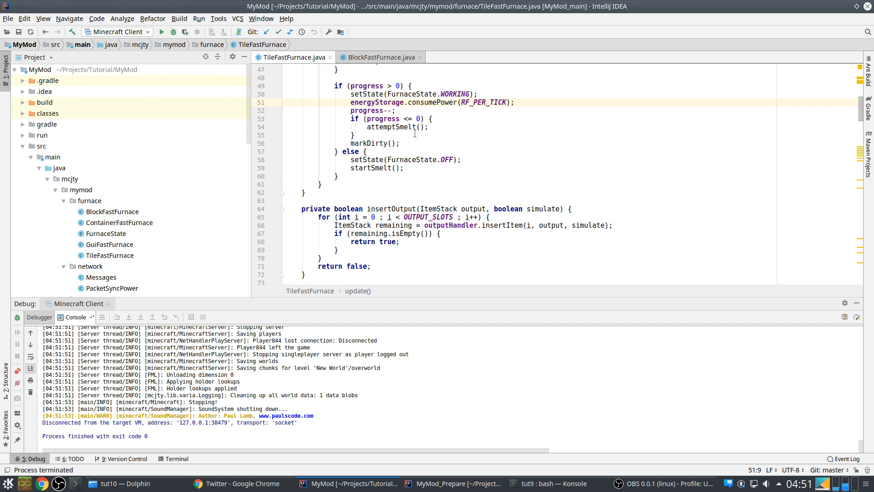
pyautogui.moveTo(429, 153)
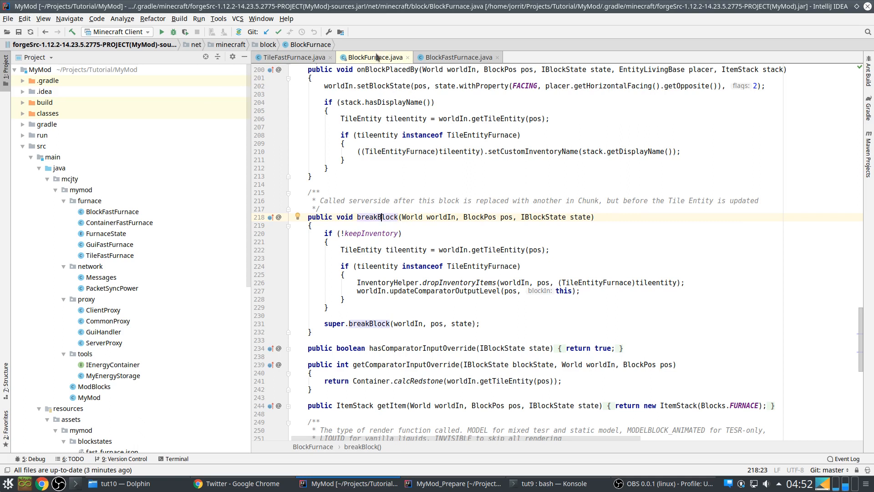
pyautogui.doubleClick(378, 217)
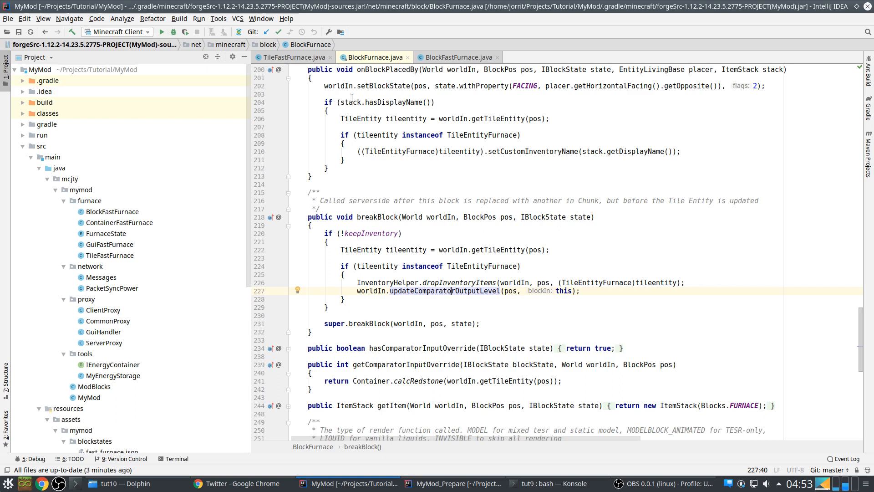
pyautogui.click(293, 56)
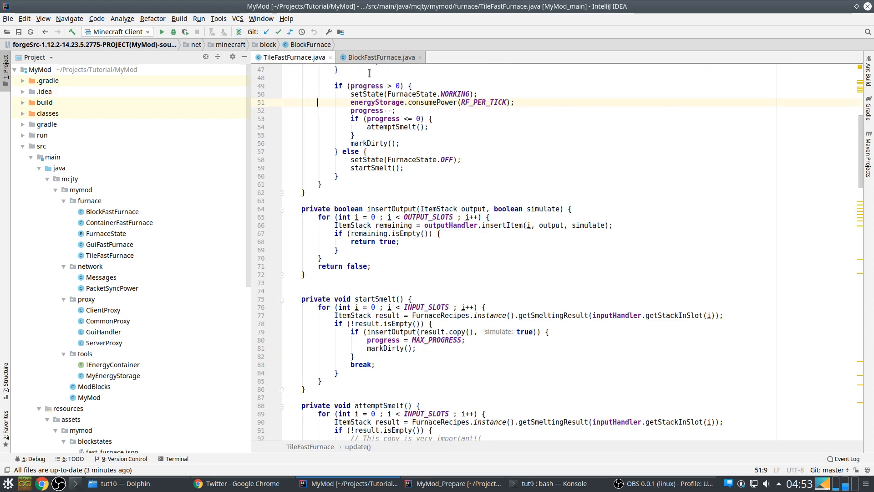
# Step: Bring up the prepared project's BlockFastFurnace drop-handling code to copy into MyMod's BlockFastFurnace
pyautogui.click(381, 56)
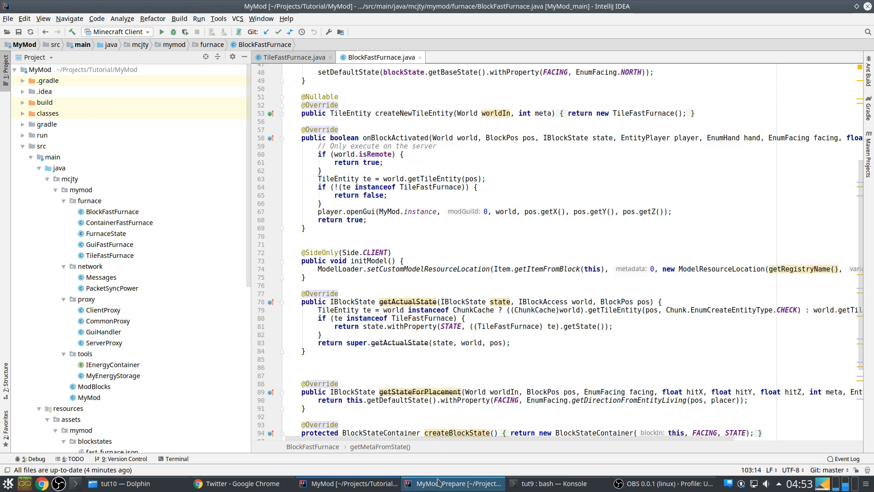
pyautogui.click(457, 483)
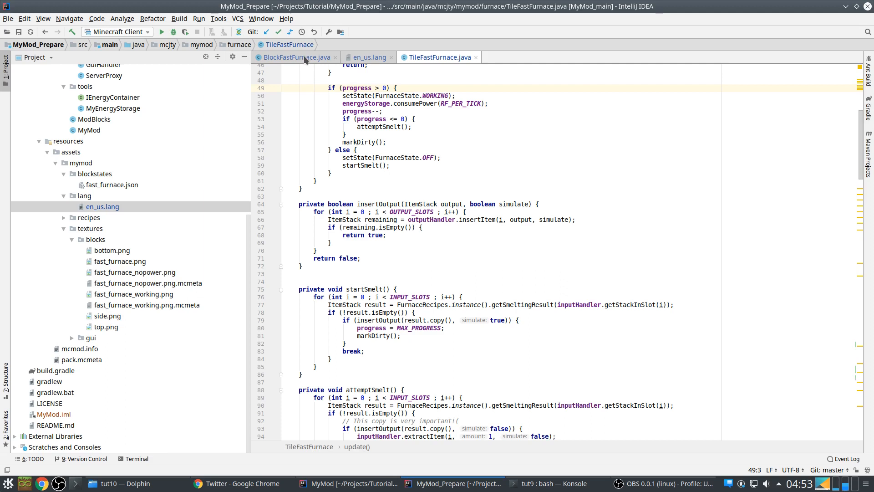
pyautogui.click(295, 56)
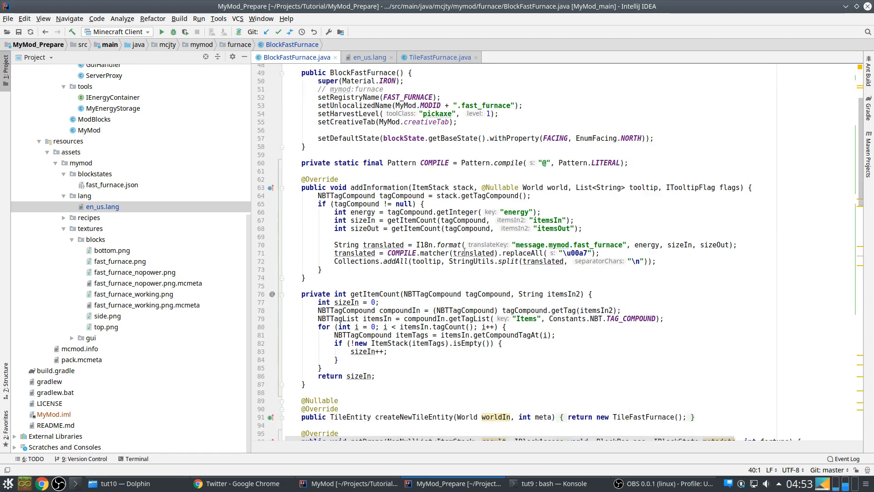
pyautogui.scroll(-3)
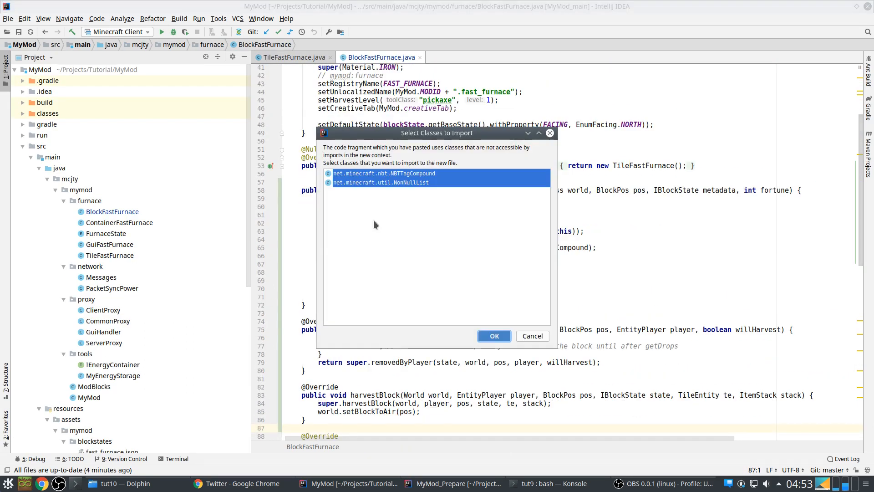
# Step: Import NBTTagCompound and NonNullList, then jump into the inherited removedByPlayer implementation
pyautogui.click(492, 336)
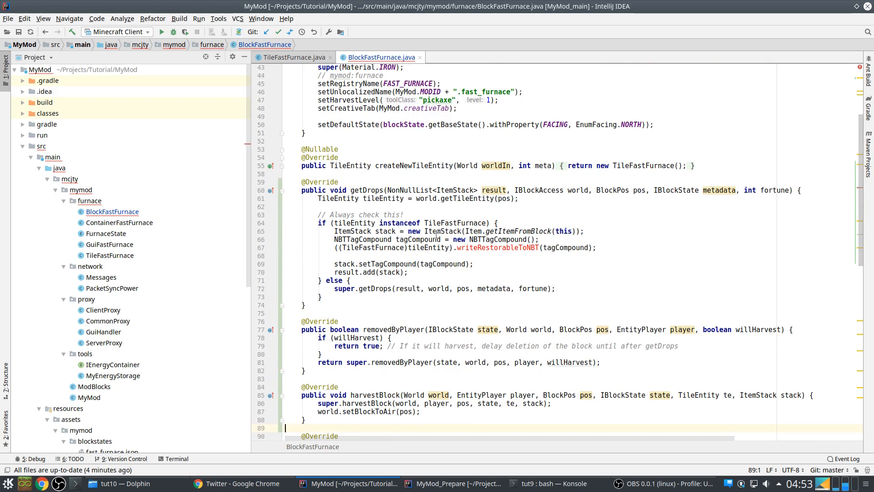
pyautogui.scroll(-3)
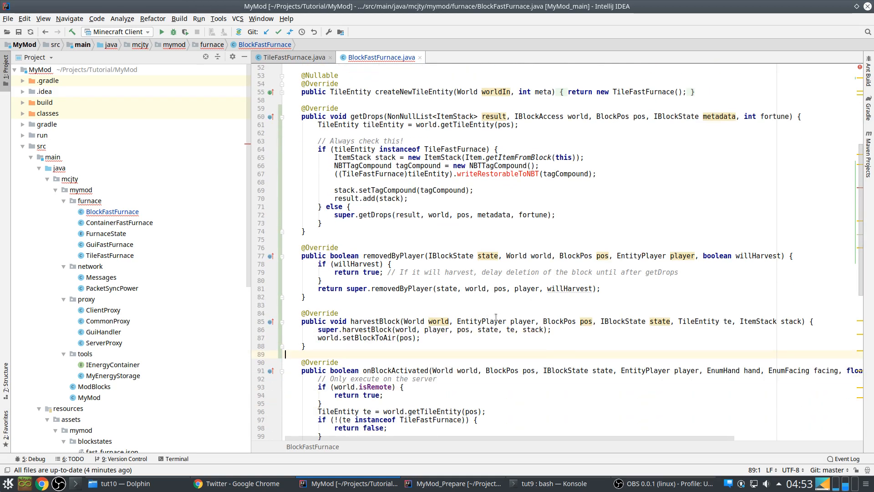
pyautogui.click(379, 321)
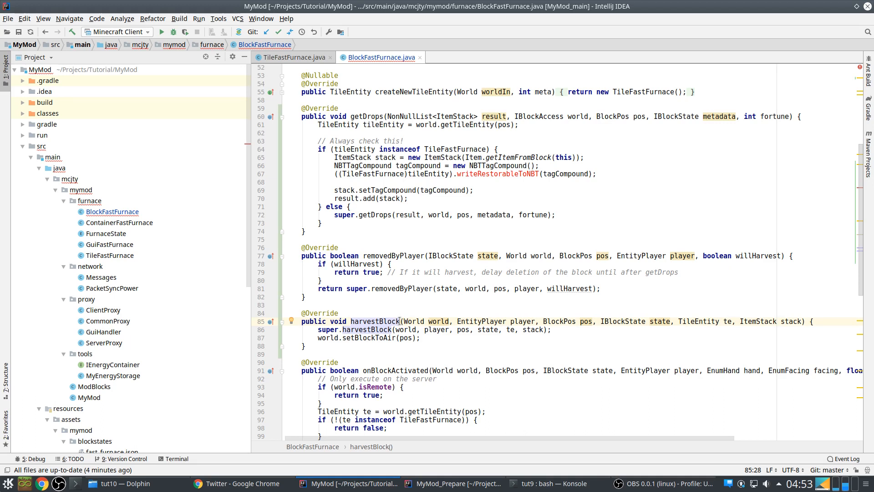
pyautogui.moveTo(393, 317)
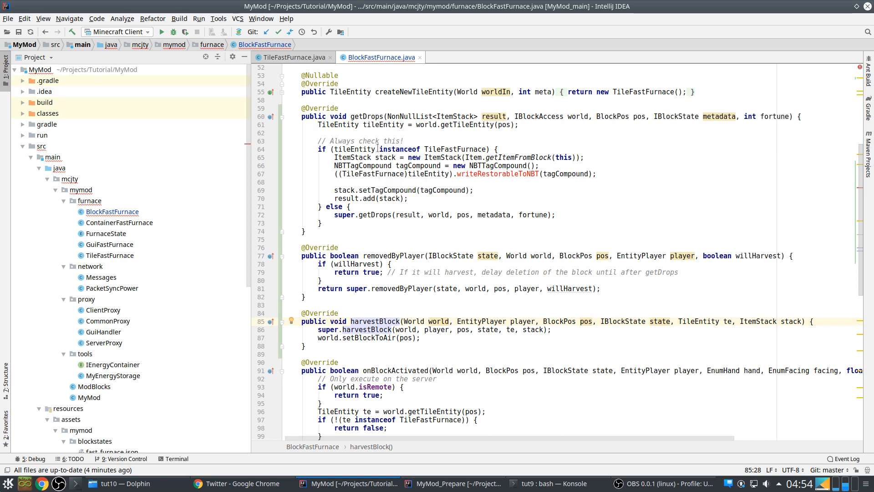
pyautogui.doubleClick(366, 116)
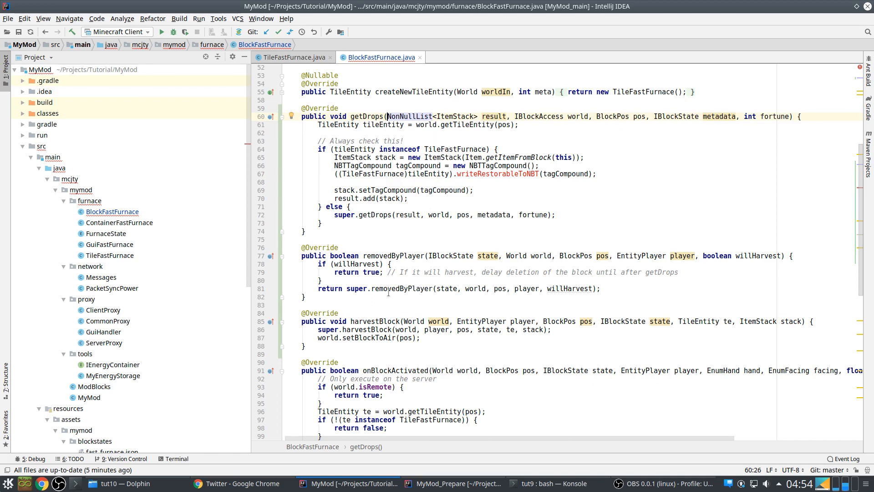
pyautogui.doubleClick(396, 255)
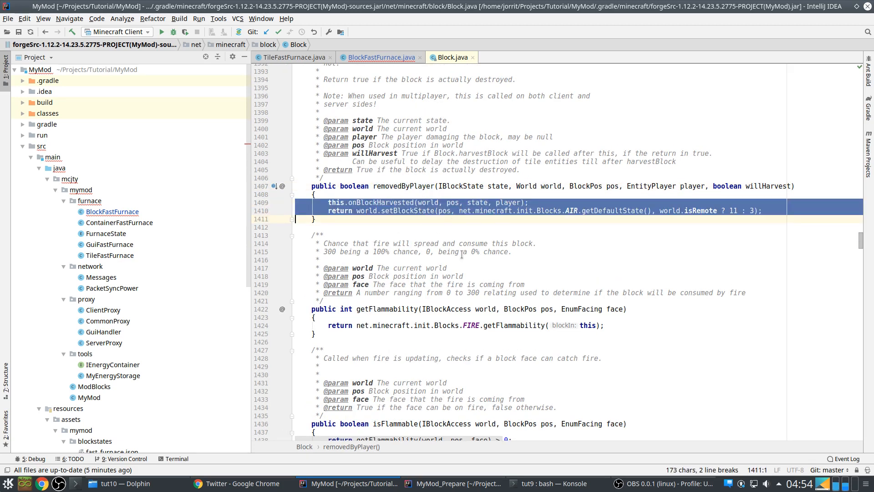
pyautogui.moveTo(184, 65)
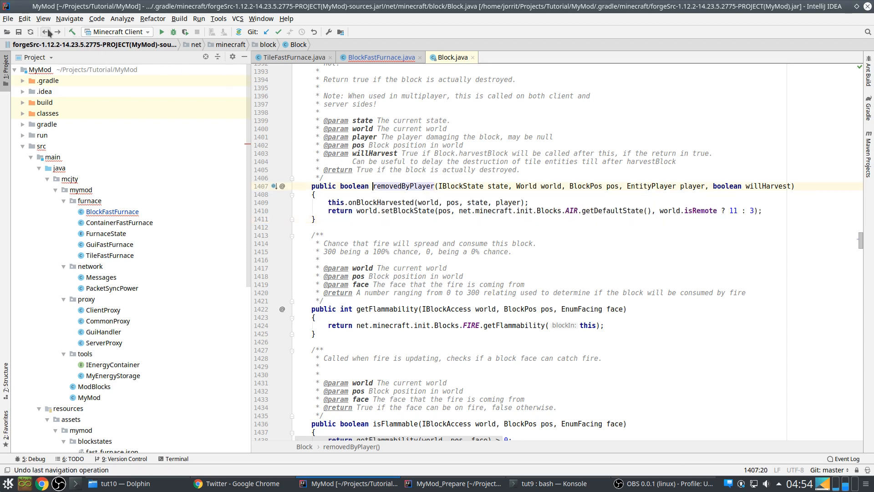
# Step: Return to BlockFastFurnace and trace Block.harvestBlock to PlayerInteractionManager.tryHarvestBlock
pyautogui.click(380, 57)
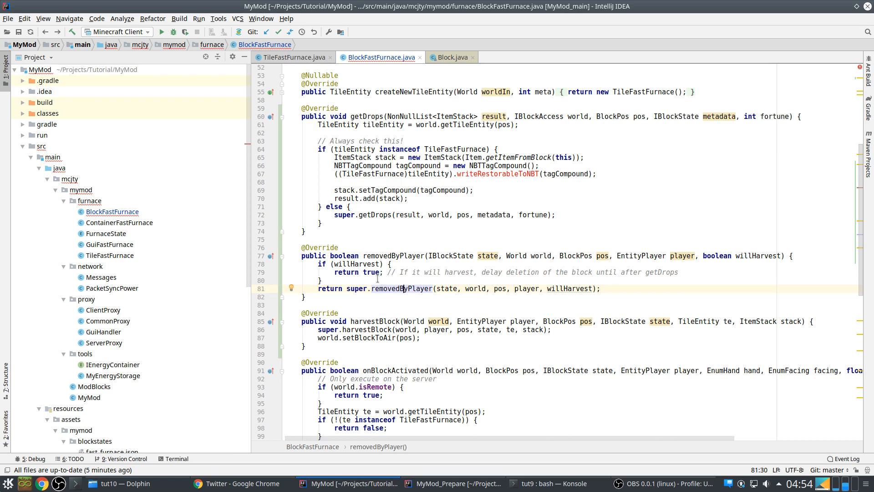
pyautogui.moveTo(373, 214)
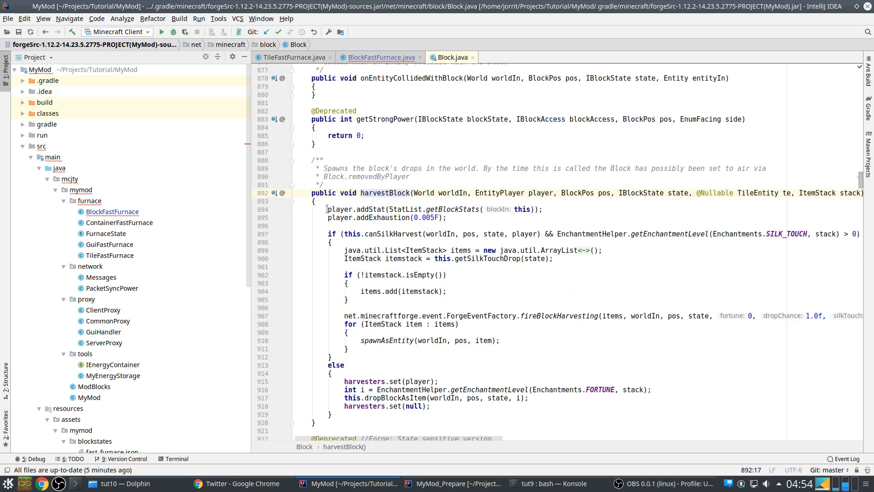
pyautogui.click(381, 56)
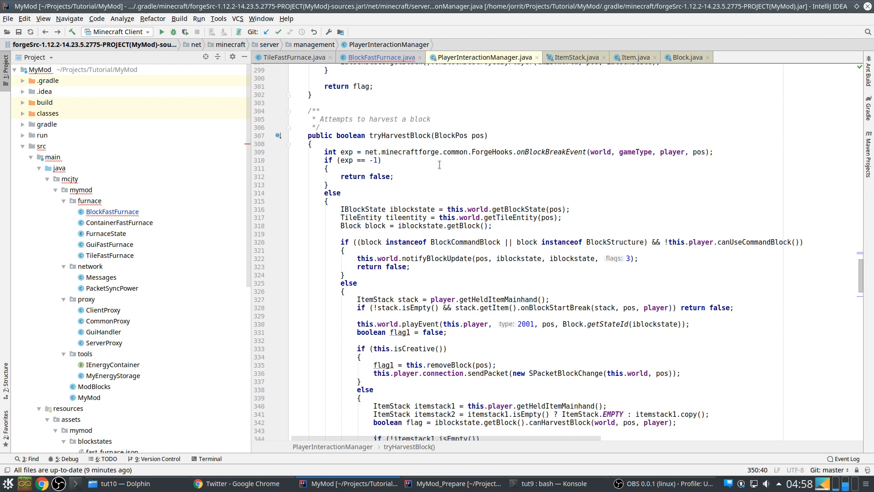
# Step: Trace tryHarvestBlock's removeBlock call into Block.removedByPlayer
pyautogui.scroll(-3)
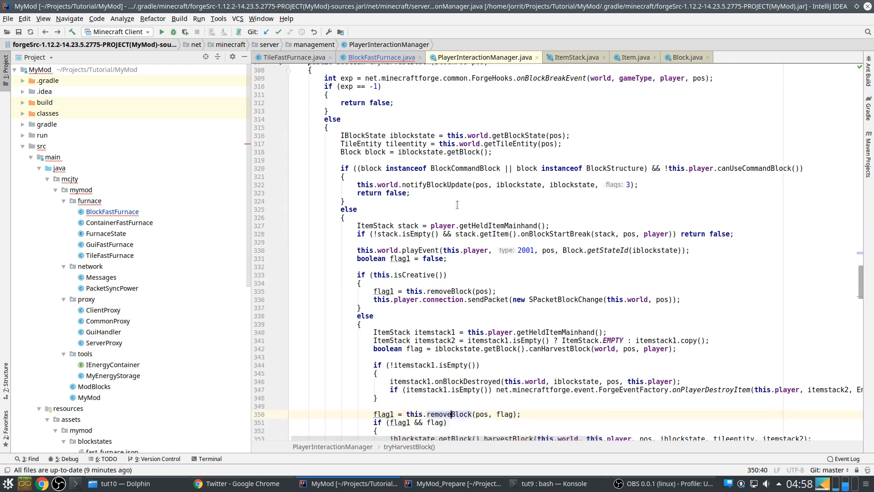
pyautogui.scroll(-3)
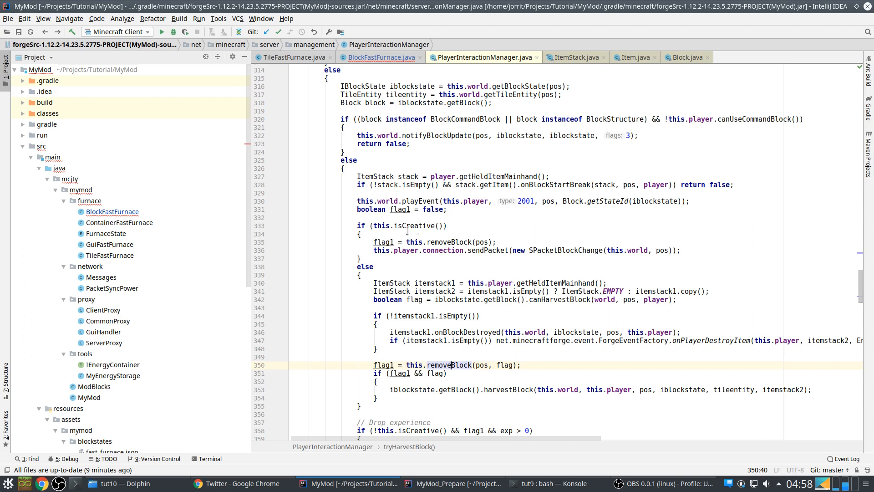
pyautogui.scroll(-3)
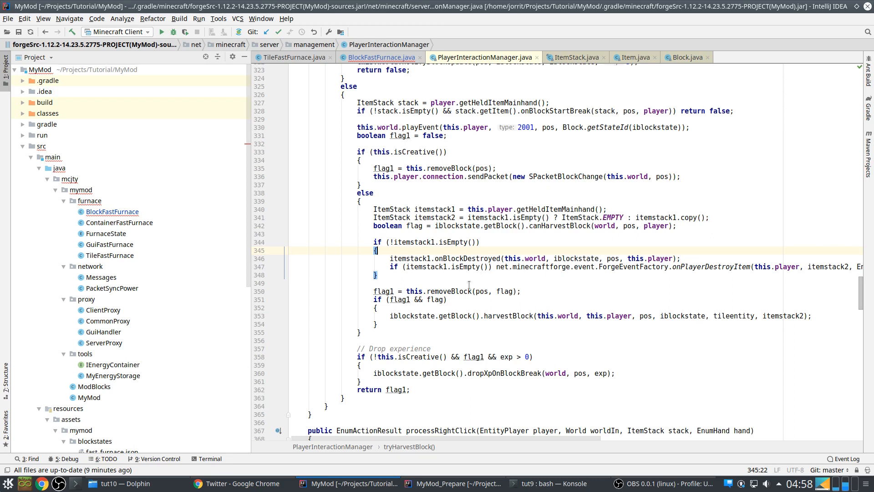
pyautogui.moveTo(449, 291)
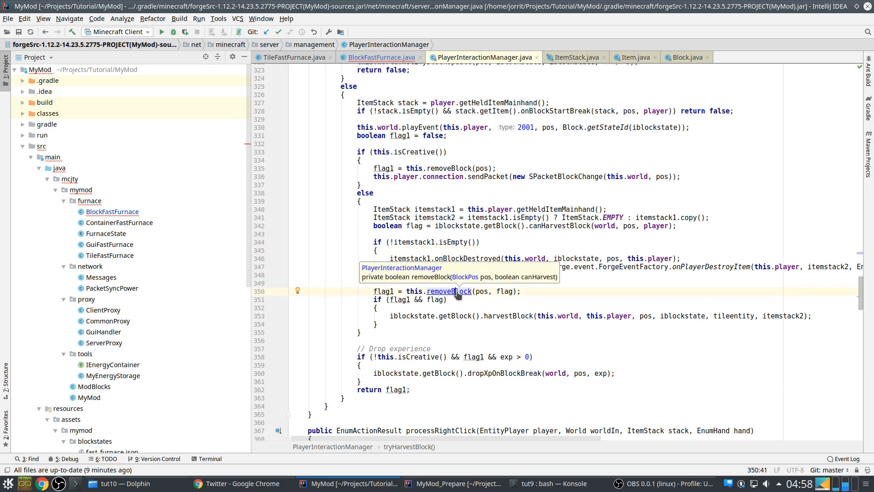
pyautogui.click(446, 291)
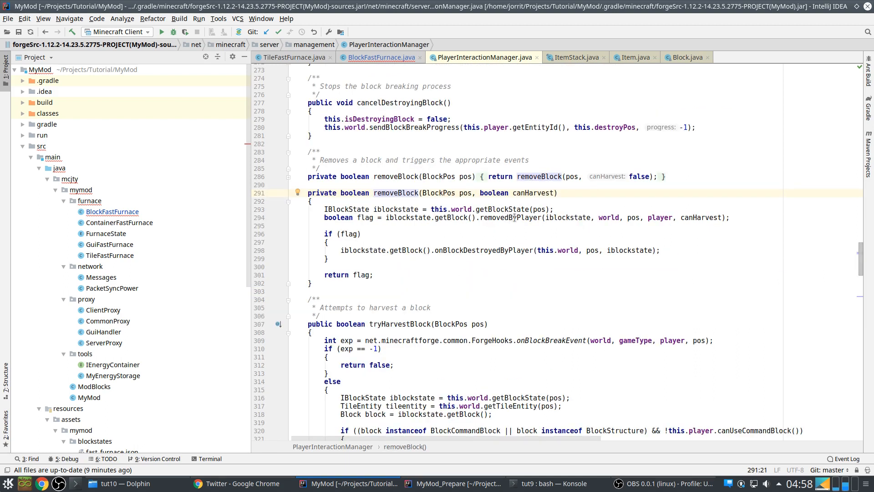
pyautogui.click(689, 56)
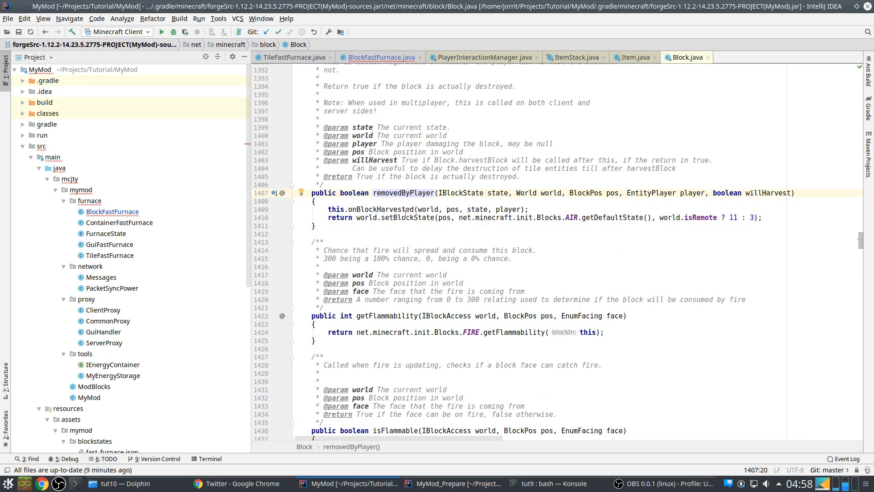
pyautogui.click(544, 218)
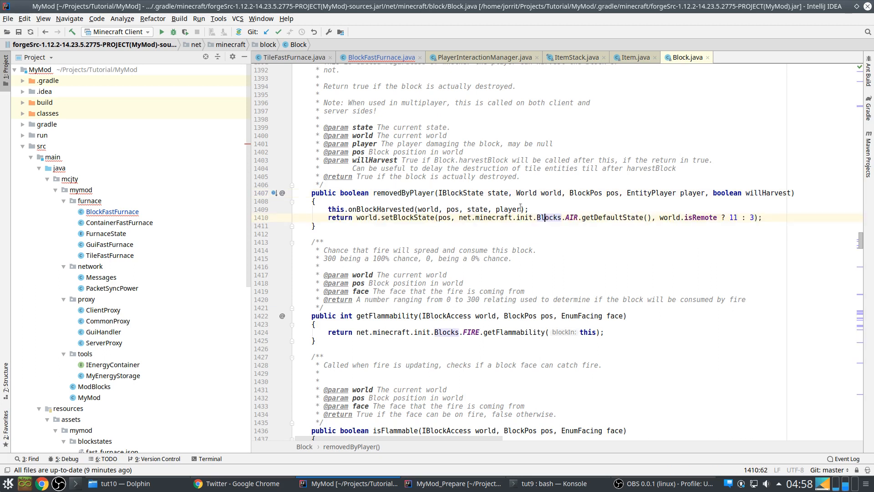
# Step: Compare with BlockFastFurnace's overrides before returning to harvestBlock in Block.java
pyautogui.click(381, 56)
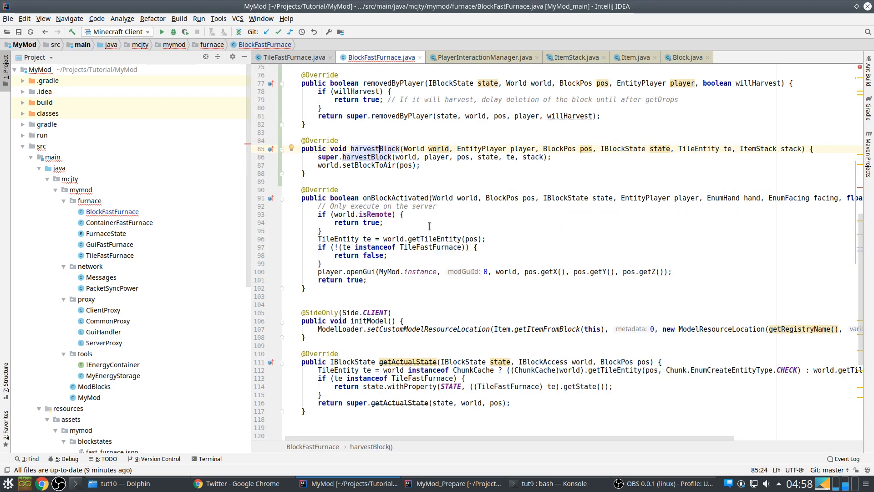
pyautogui.scroll(-3)
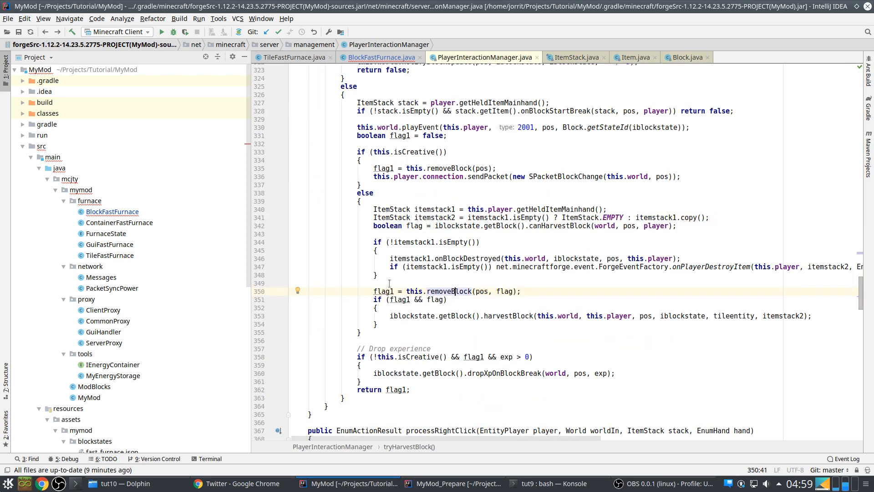
pyautogui.scroll(-3)
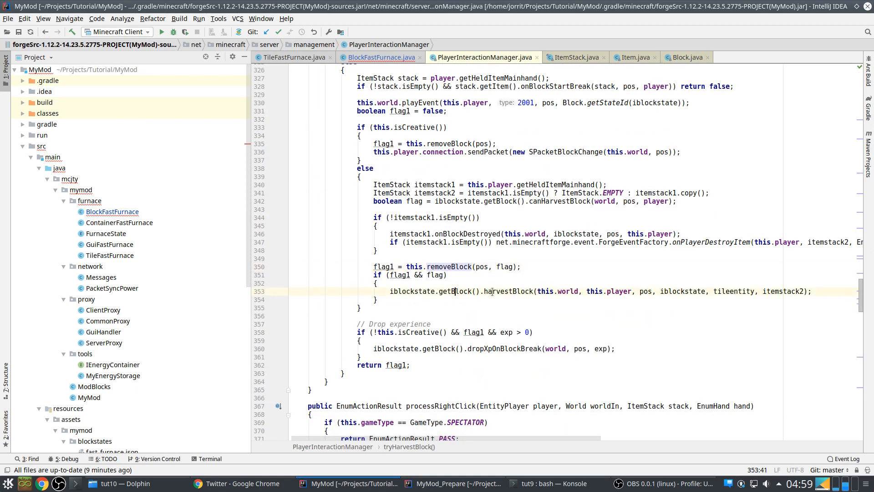
pyautogui.moveTo(508, 291)
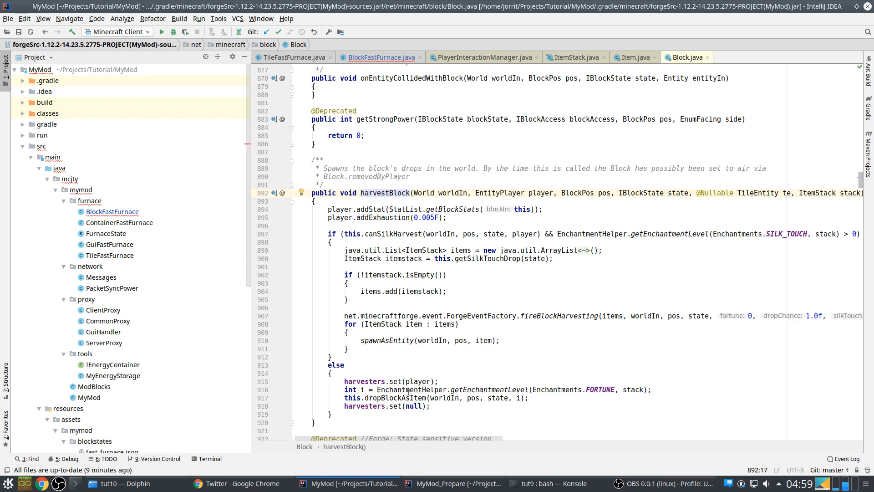
pyautogui.moveTo(438, 401)
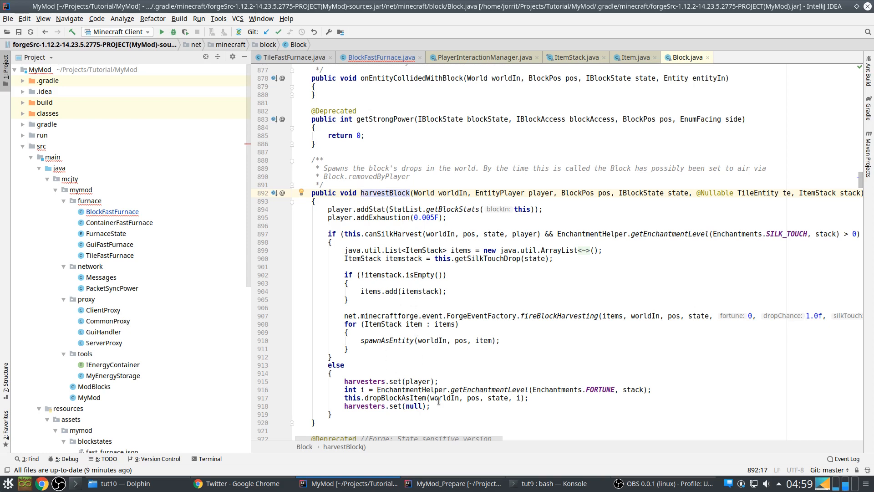
# Step: Mark dropBlockAsItem in Block.harvestBlock, then the setBlockToAir line in BlockFastFurnace's override
pyautogui.doubleClick(395, 398)
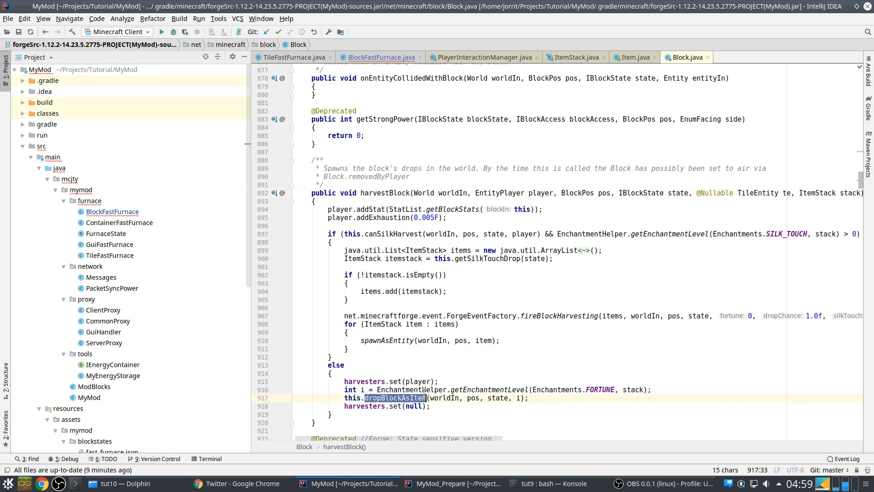
pyautogui.click(381, 57)
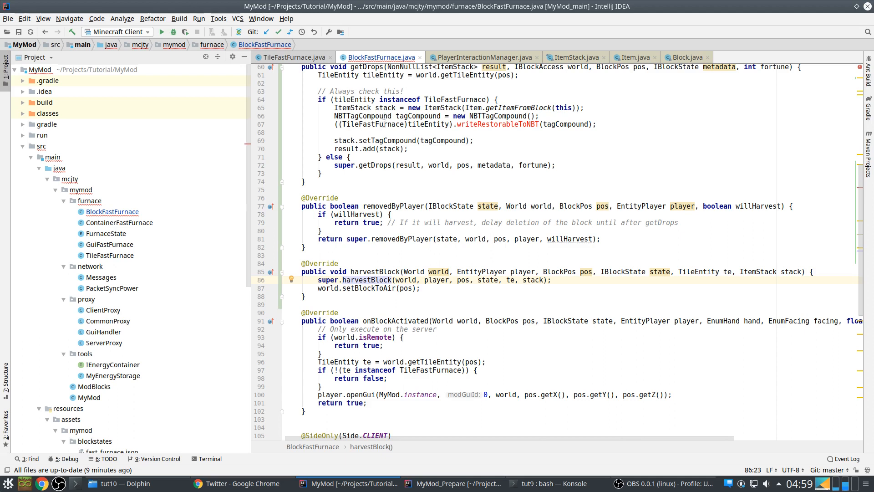
pyautogui.doubleClick(368, 288)
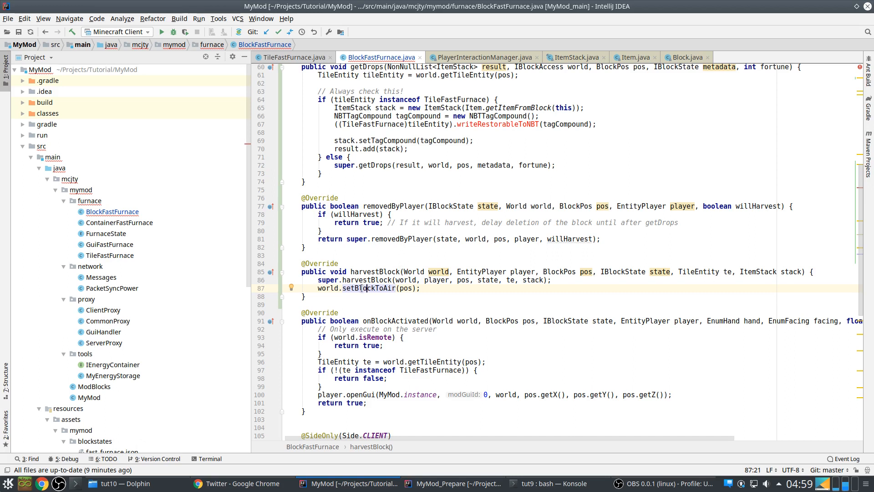
pyautogui.tripleClick(368, 289)
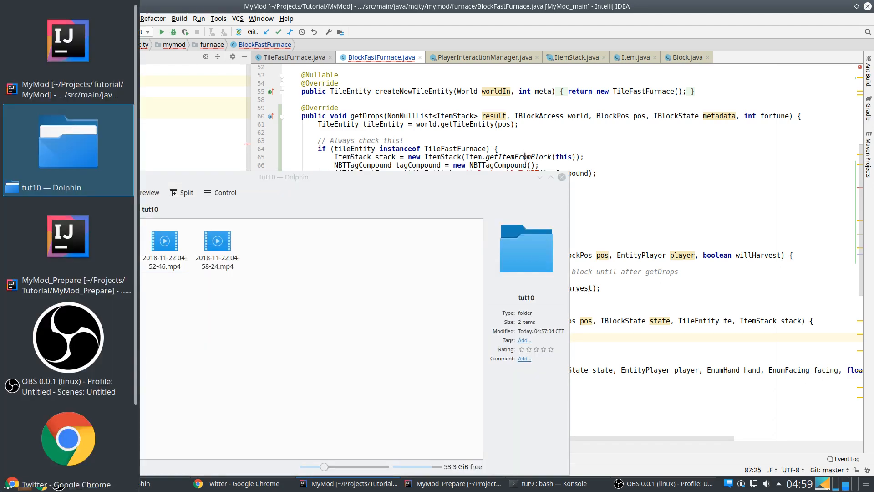
pyautogui.click(454, 483)
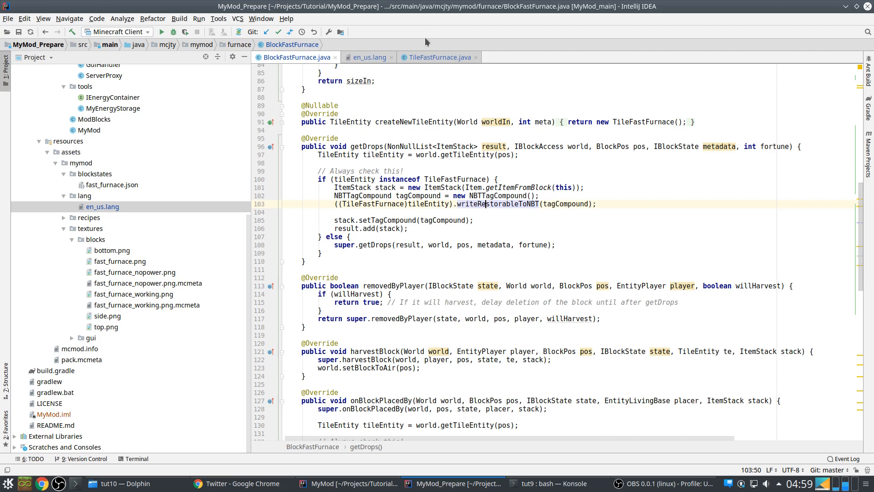
pyautogui.click(440, 57)
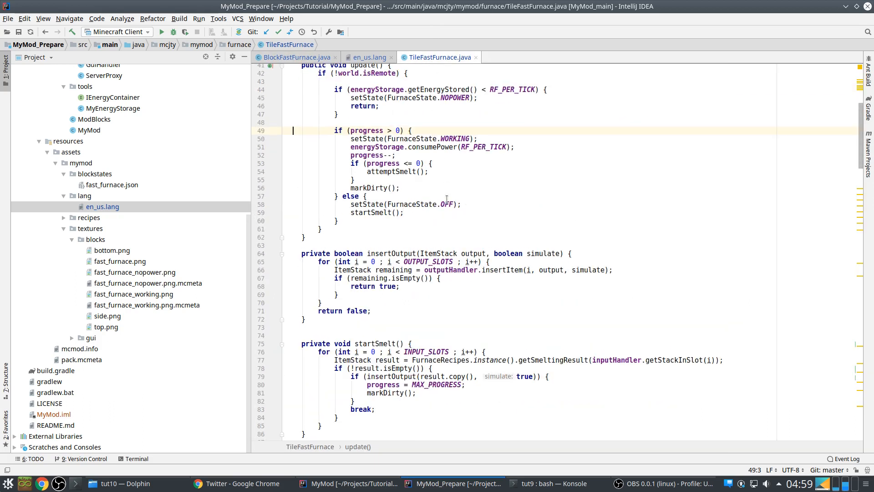
pyautogui.scroll(-3)
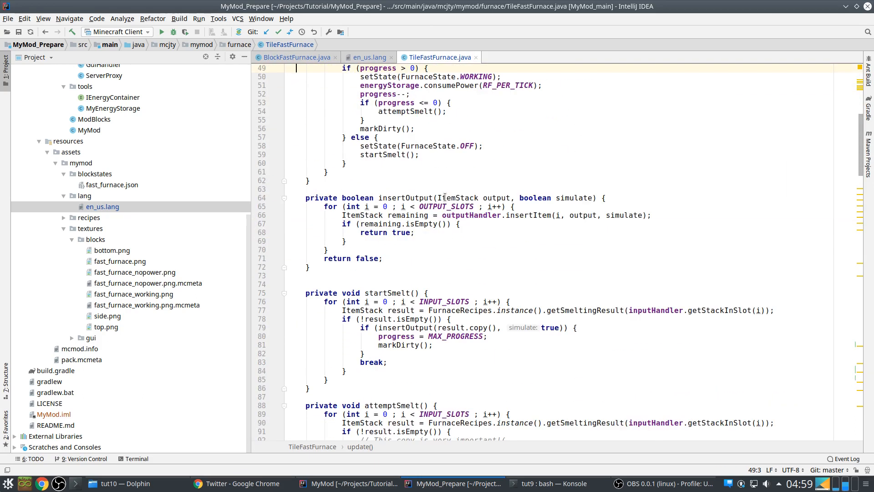
pyautogui.scroll(-3)
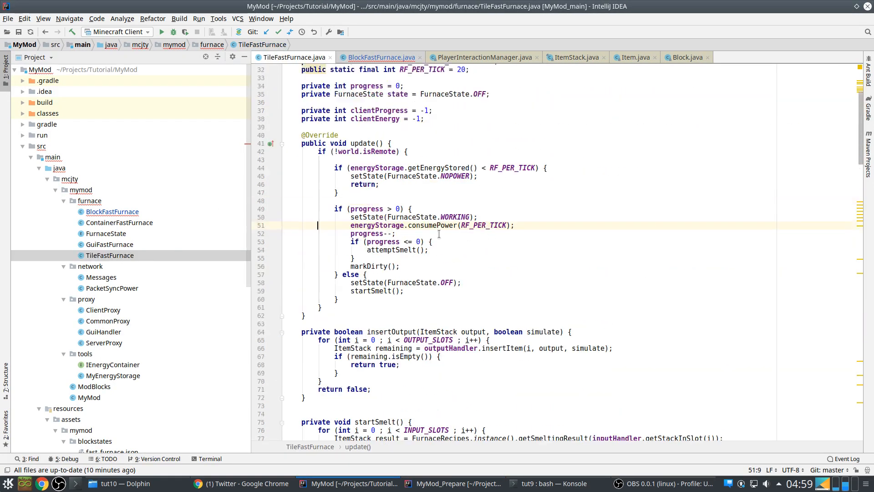
pyautogui.scroll(-3)
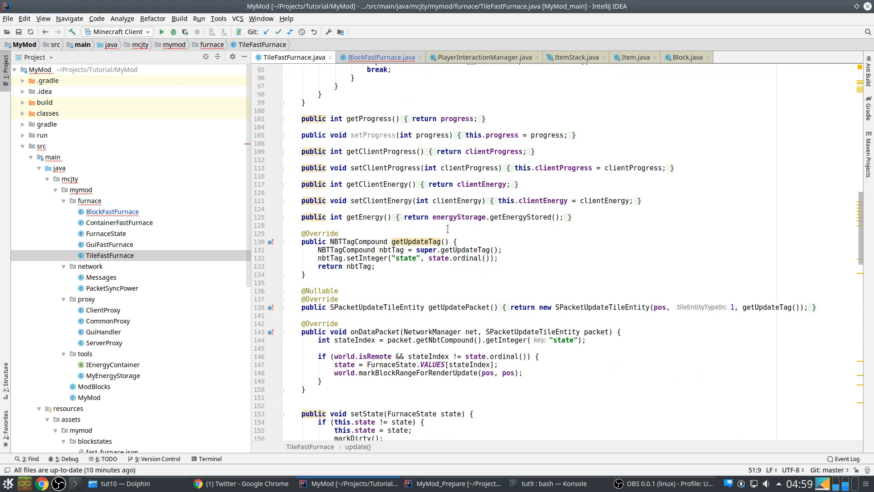
pyautogui.scroll(-3)
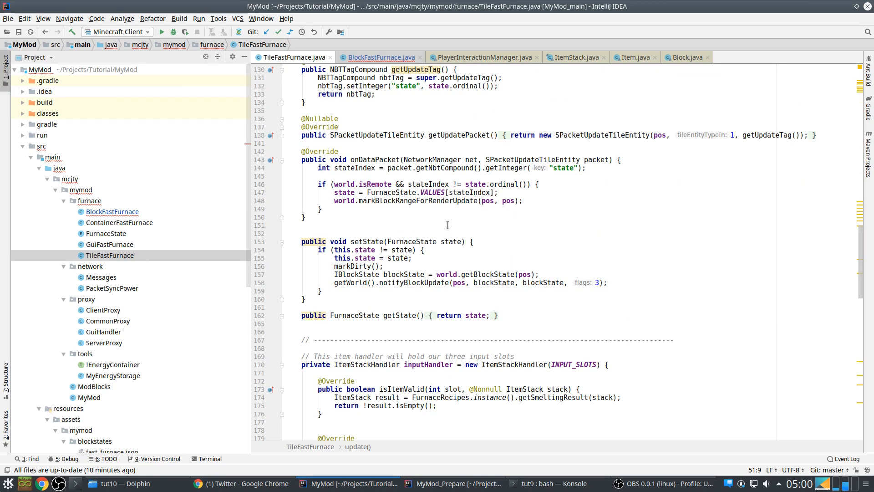
pyautogui.click(379, 57)
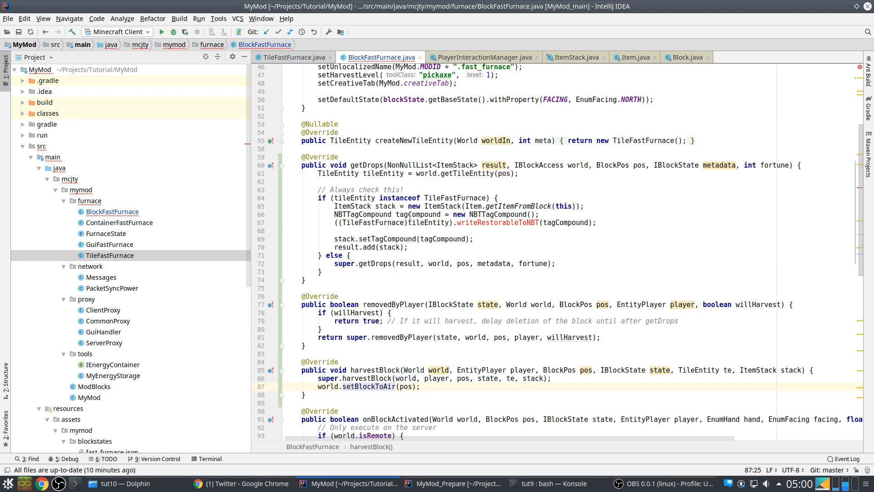
pyautogui.click(444, 197)
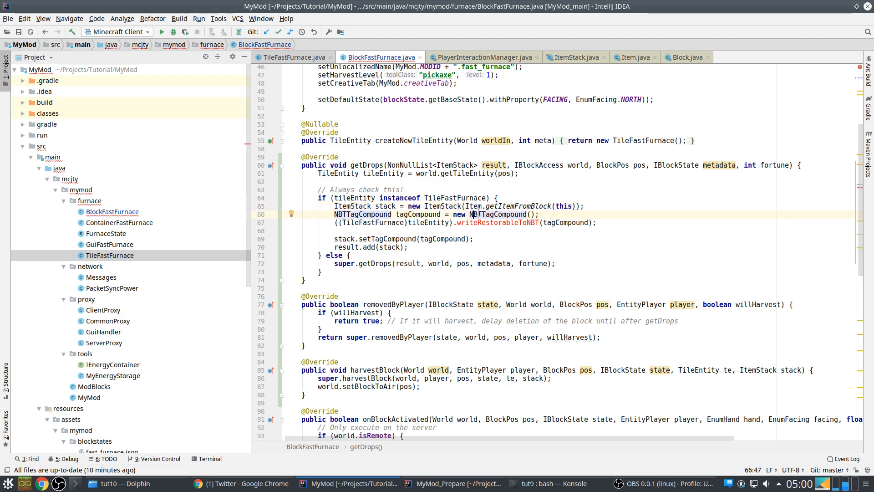
pyautogui.moveTo(496, 222)
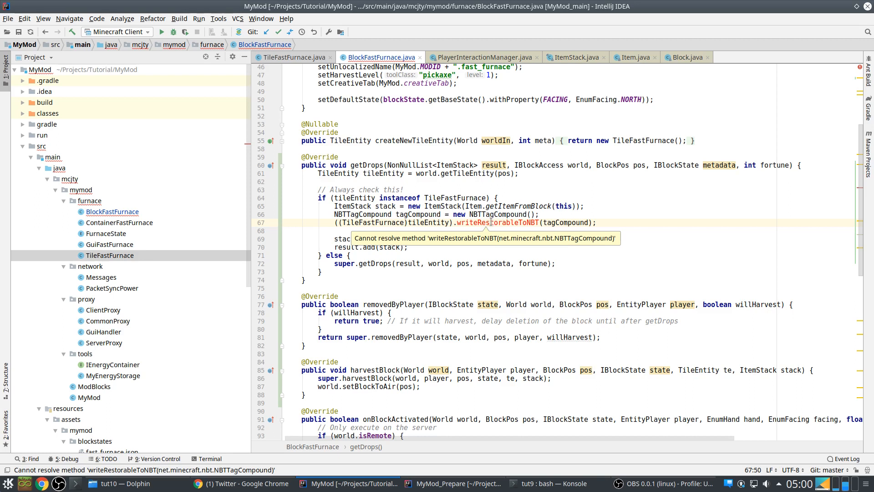
pyautogui.doubleClick(496, 222)
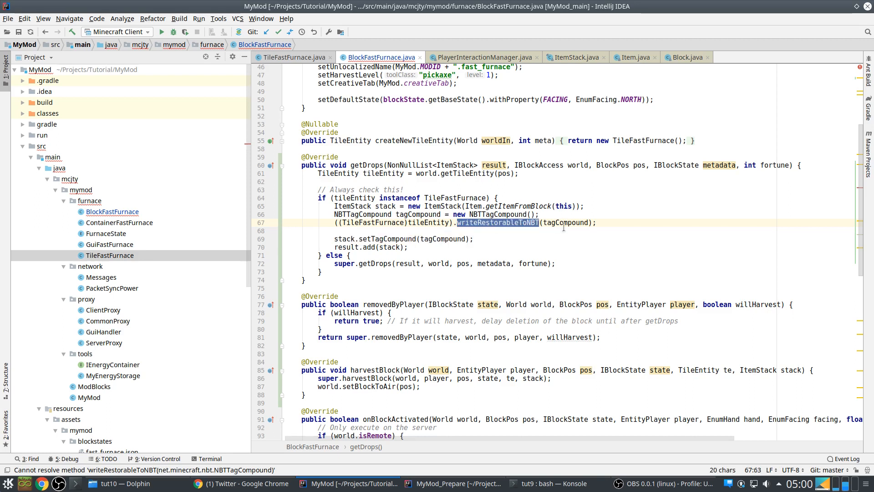
pyautogui.write('wri')
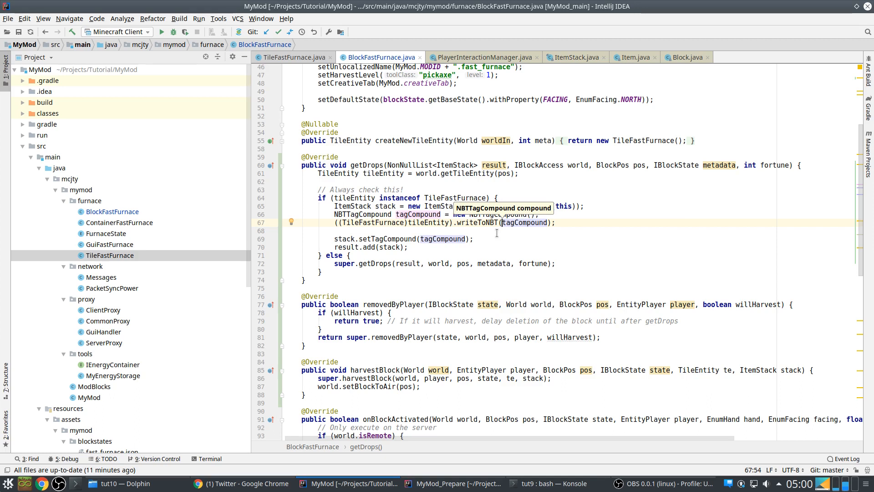
pyautogui.write('writeRestorableToNBT')
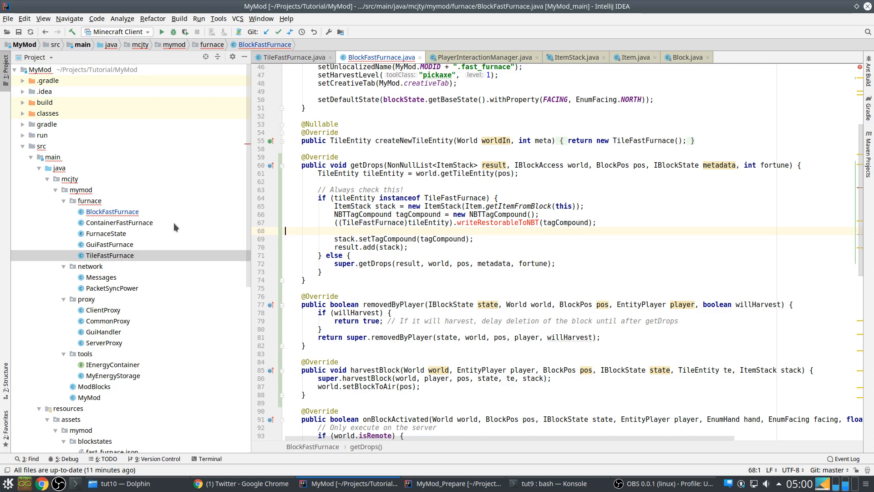
# Step: Extract writeToNBT's contents, progress and energy saving into a new writeRestorableToNBT method
pyautogui.click(293, 57)
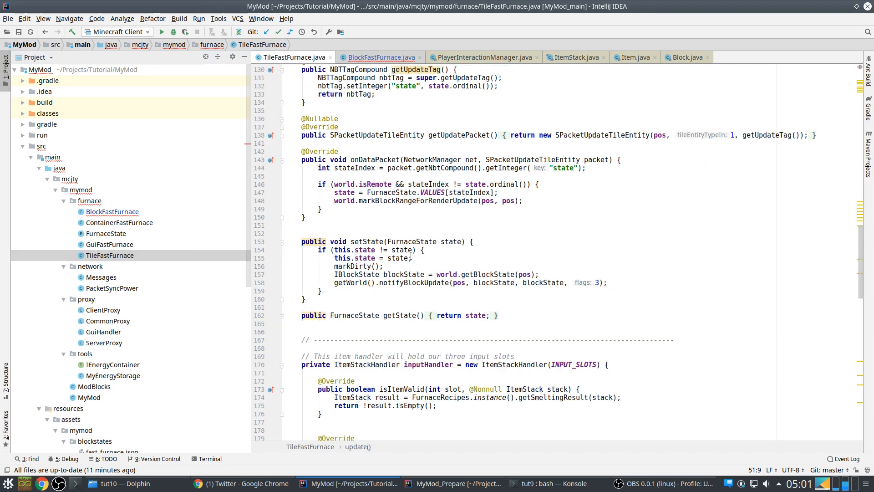
pyautogui.scroll(-3)
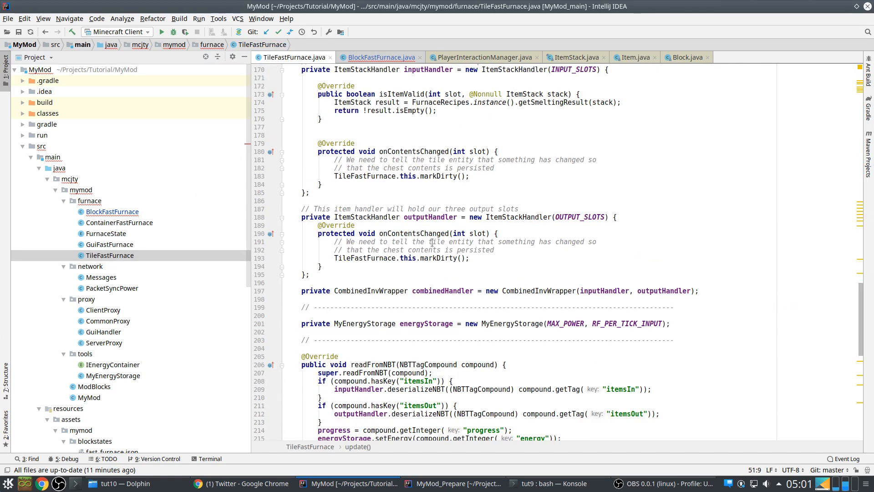
pyautogui.scroll(-3)
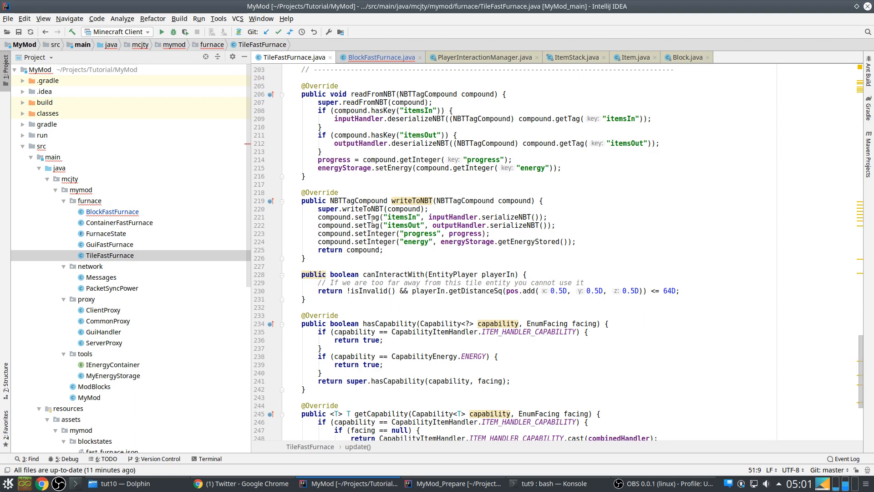
pyautogui.moveTo(318, 217); pyautogui.dragTo(575, 242)
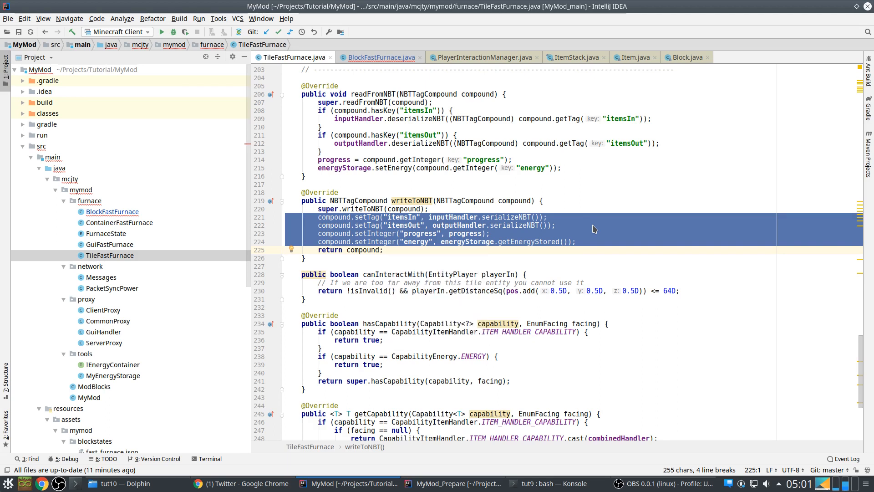
pyautogui.write('writeRestora')
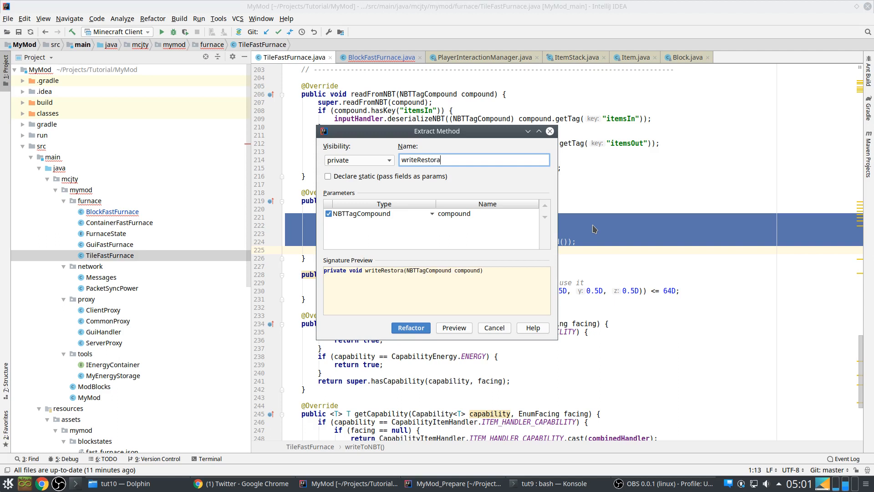
pyautogui.write('ble')
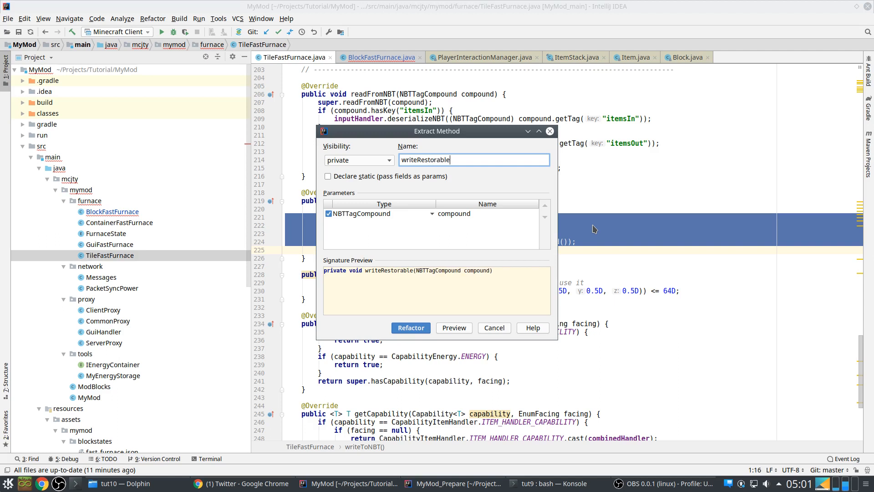
pyautogui.click(410, 327)
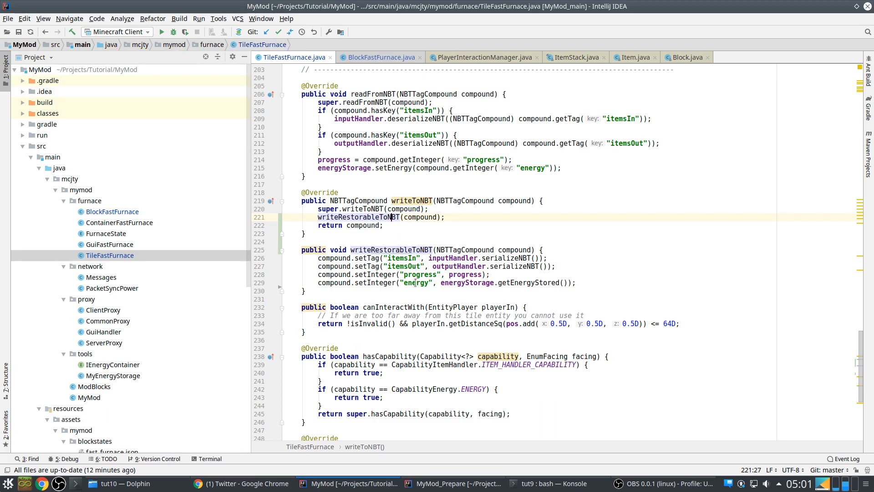
# Step: Review the itemsIn, itemsOut and progress tag keys in the extracted method
pyautogui.doubleClick(400, 257)
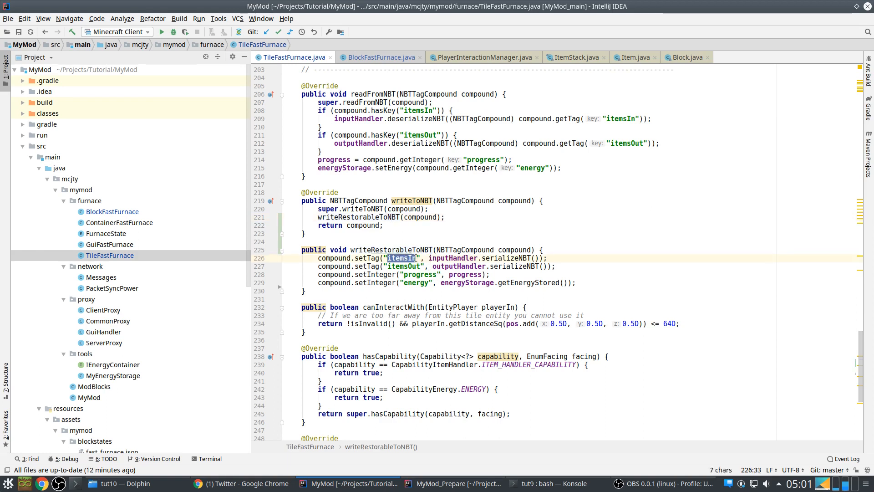
pyautogui.click(415, 266)
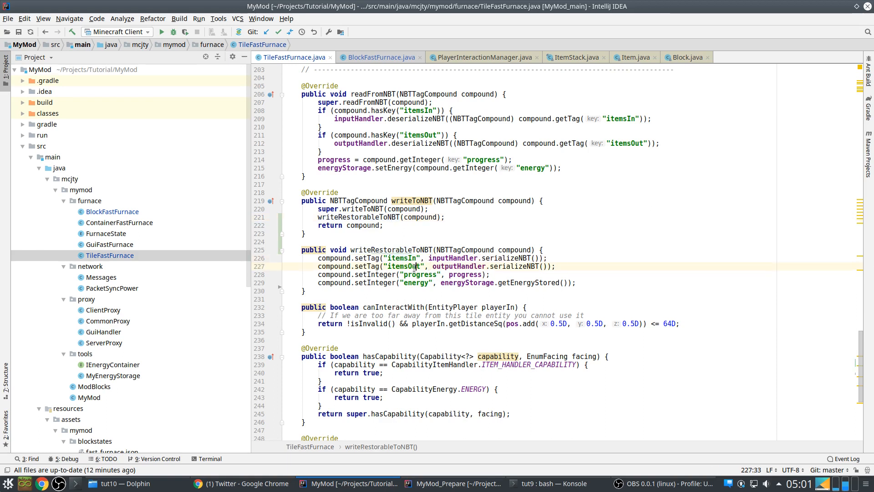
pyautogui.doubleClick(418, 274)
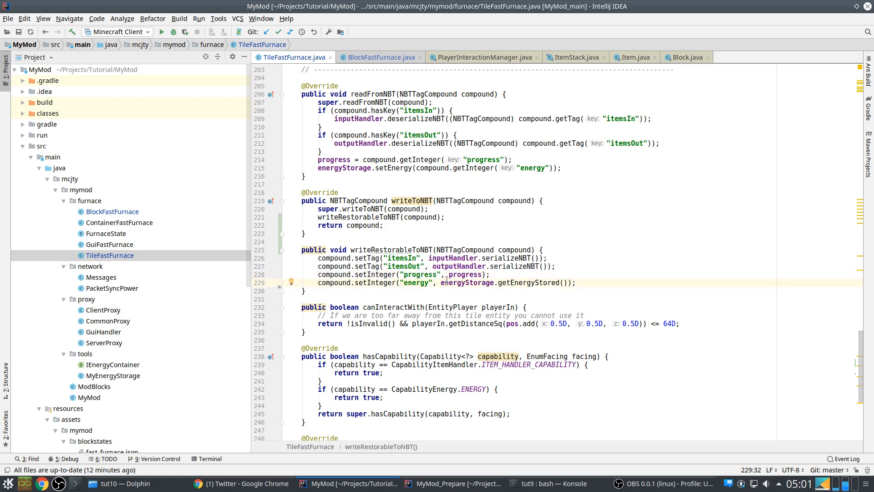
pyautogui.click(379, 56)
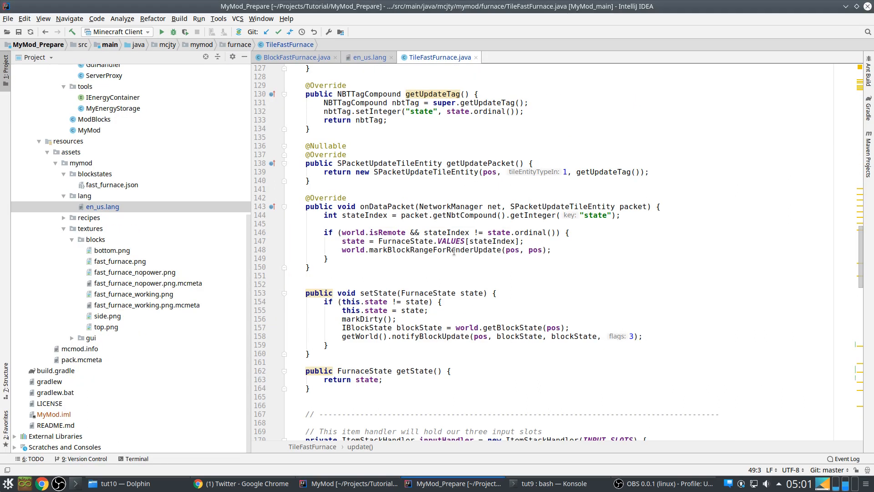
# Step: Paste the prepared getDrops/removedByPlayer/harvestBlock/onBlockPlacedBy overrides into BlockFastFurnace
pyautogui.click(381, 56)
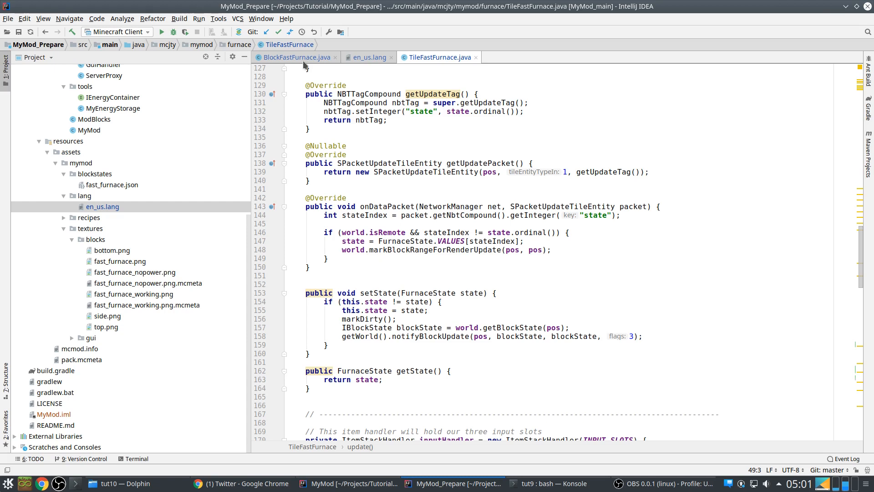
pyautogui.click(295, 57)
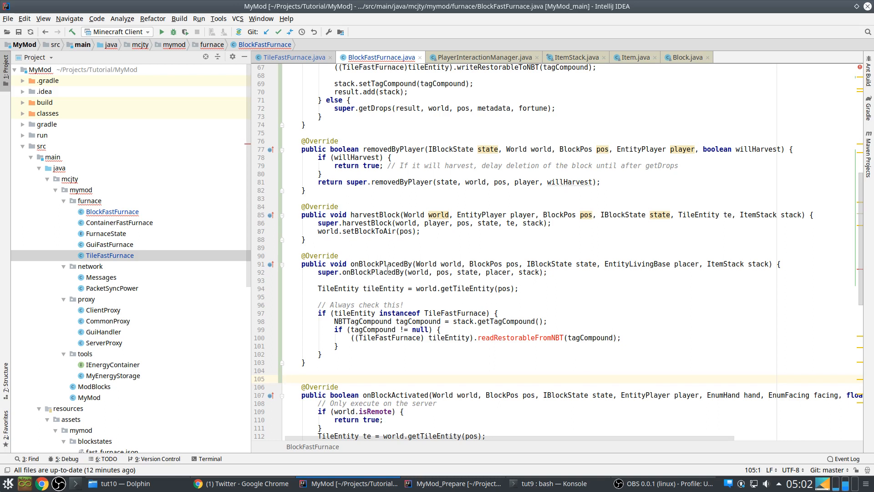
# Step: Extract public readRestorableFromNBT in TileFastFurnace to resolve onBlockPlacedBy, then launch the client in Debug
pyautogui.click(392, 289)
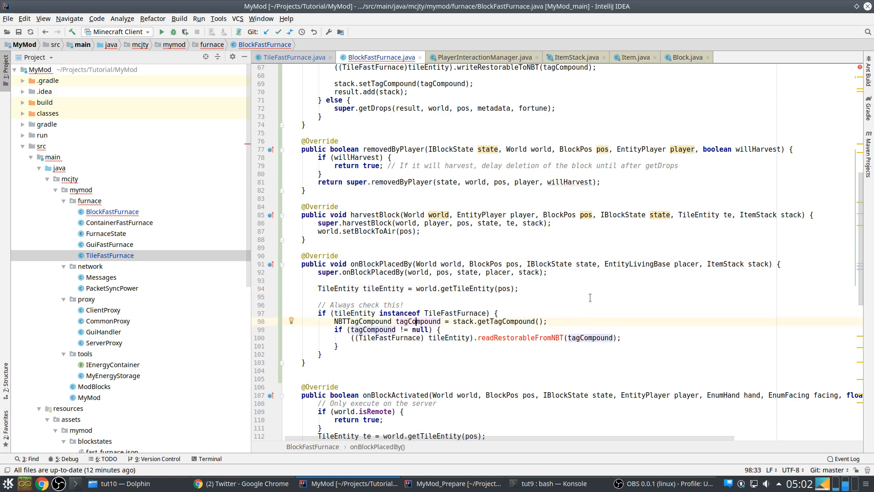
pyautogui.moveTo(434, 138)
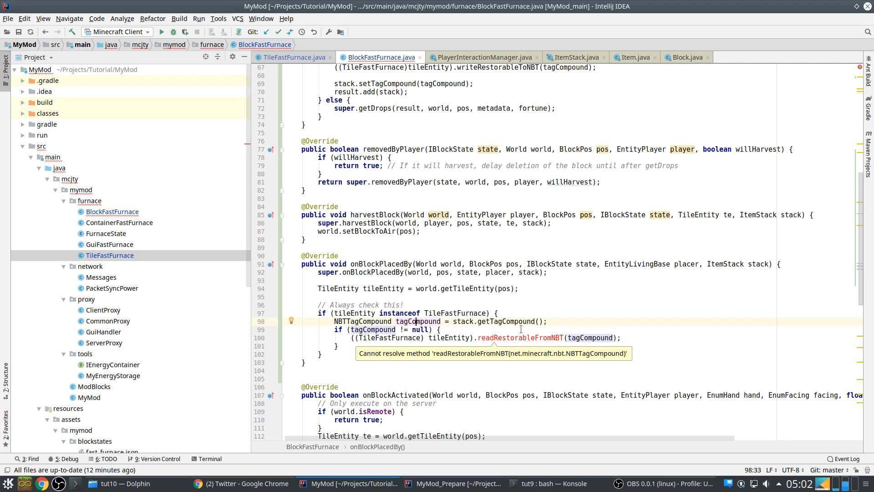
pyautogui.click(294, 57)
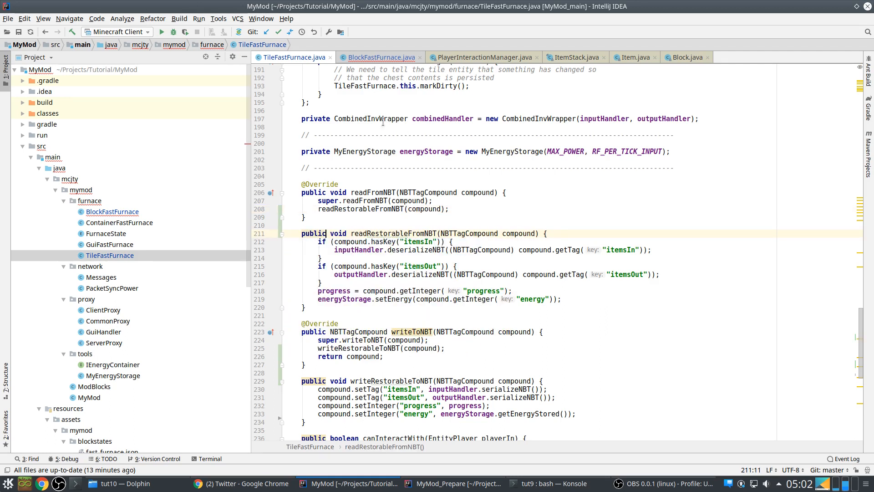
pyautogui.click(378, 57)
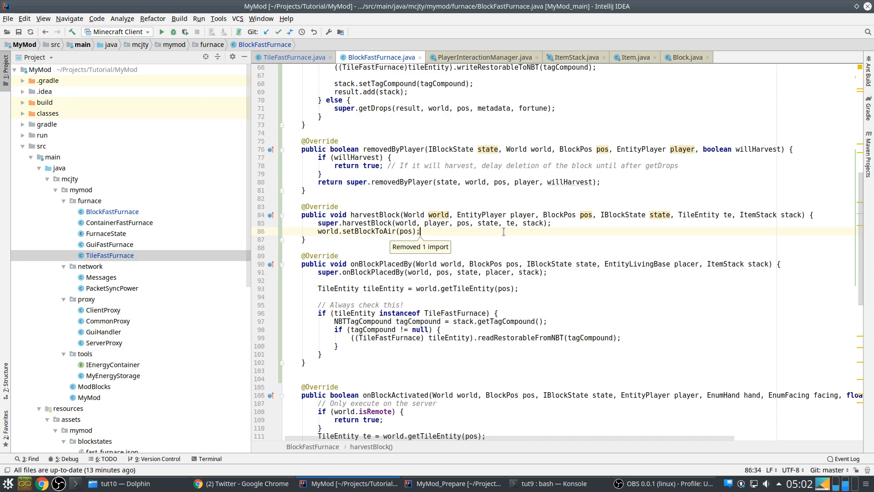
pyautogui.click(109, 255)
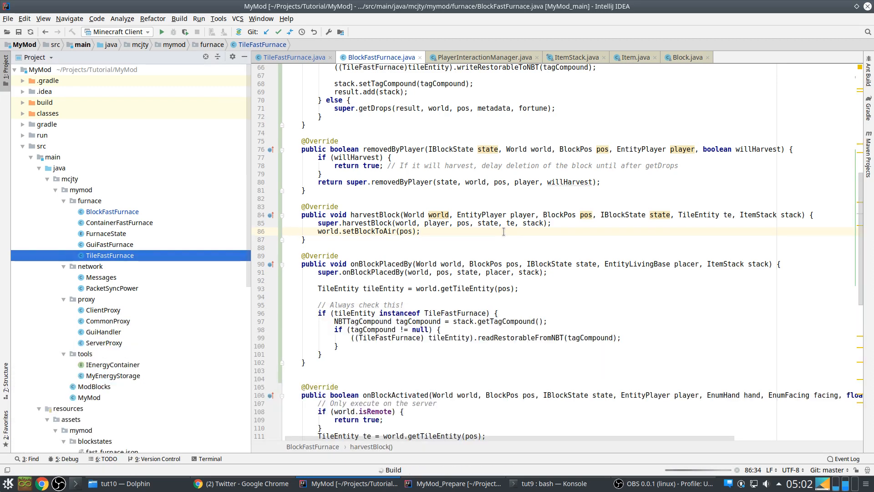
# Step: In Minecraft, search 'power' for power cells, fill the Fast Furnace, close it and bring up the game menu
pyautogui.click(159, 31)
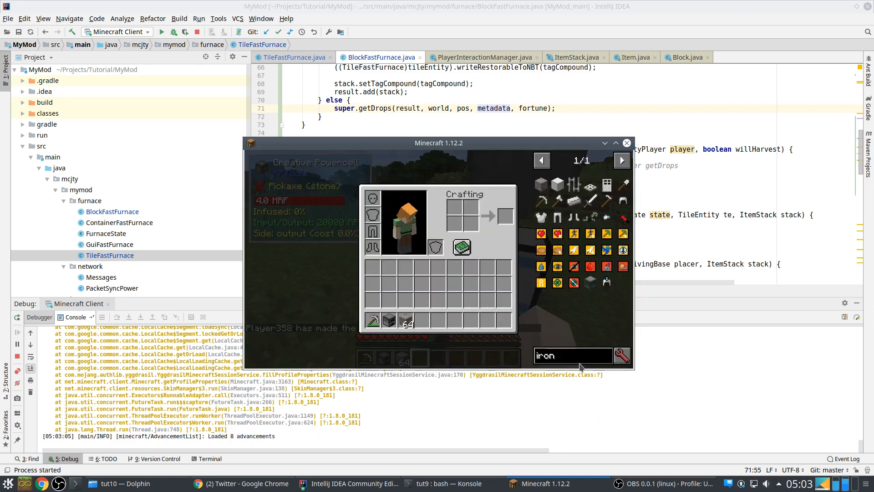
pyautogui.write('power')
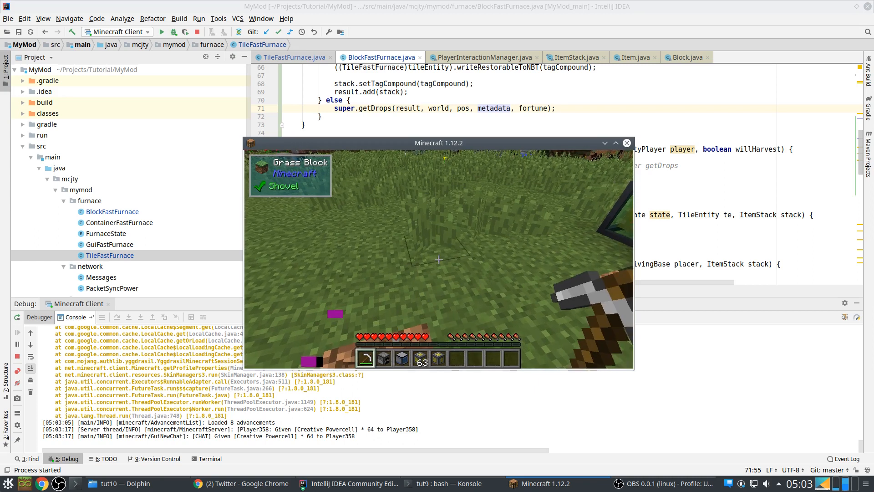
pyautogui.press('e')
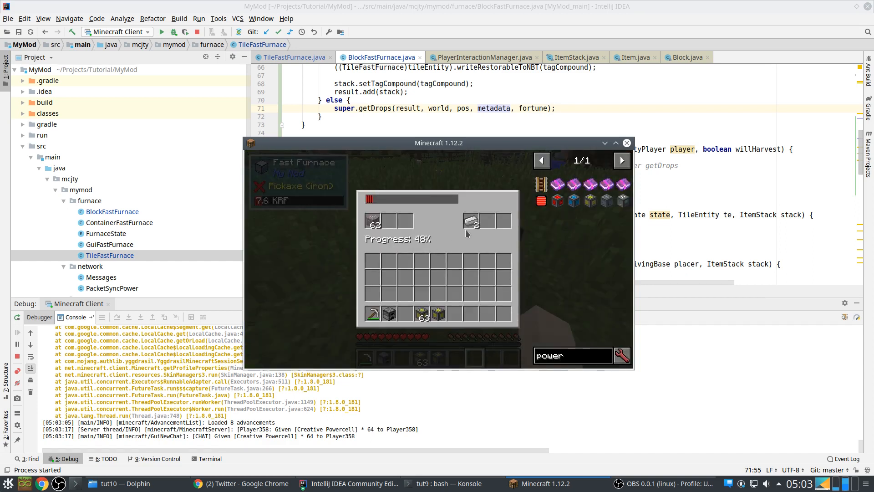
pyautogui.press('Escape')
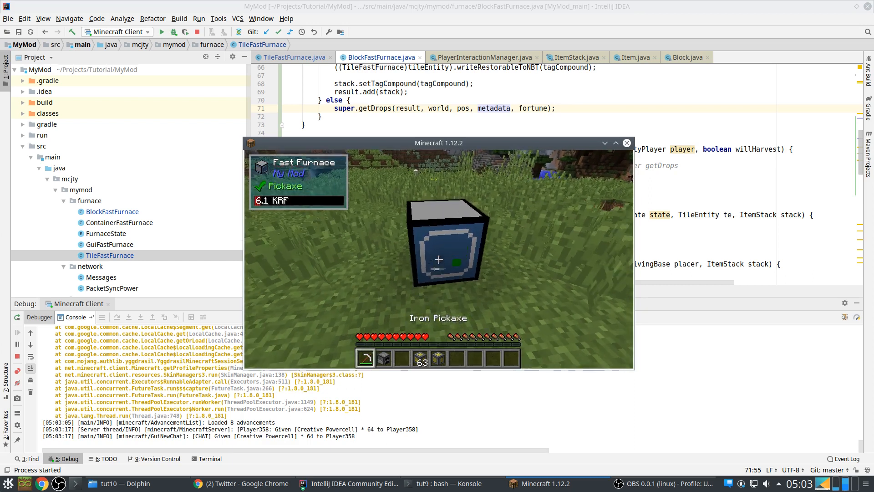
pyautogui.press('Escape')
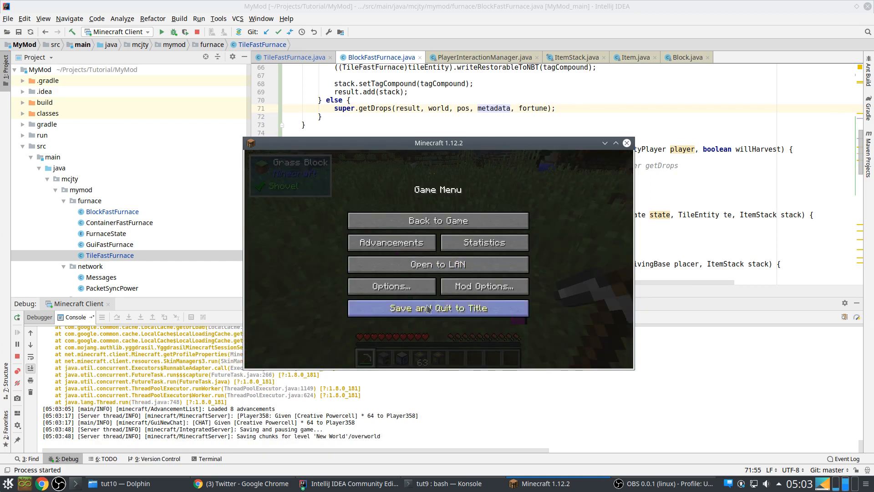
# Step: Save and quit the test world, then select the Pattern and addInformation tooltip code in MyMod_Prepare for copying
pyautogui.click(437, 308)
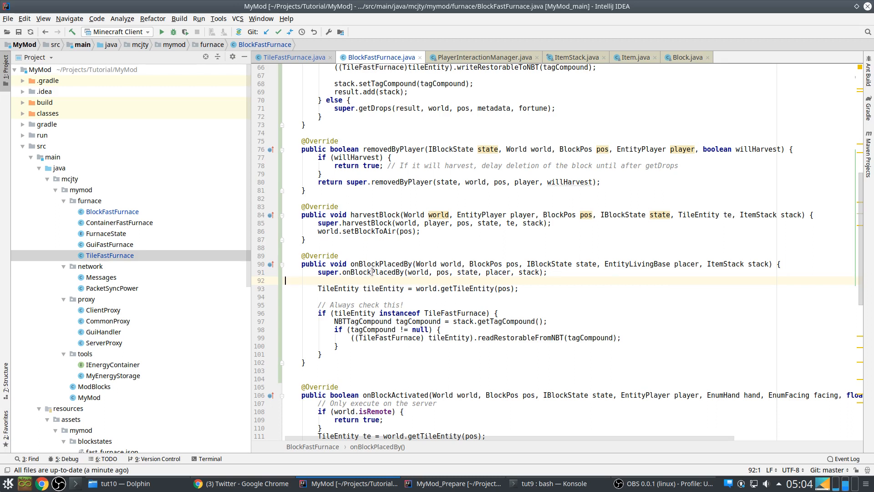
pyautogui.moveTo(372, 254)
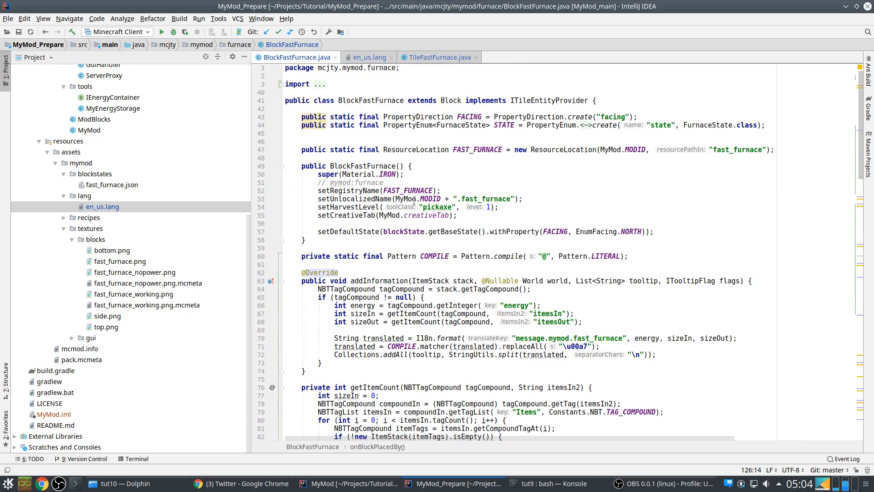
pyautogui.click(372, 256)
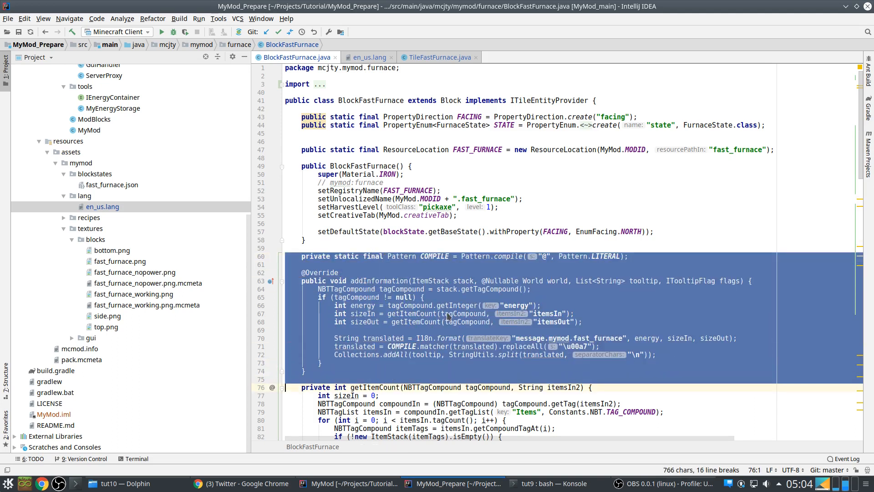
pyautogui.doubleClick(401, 182)
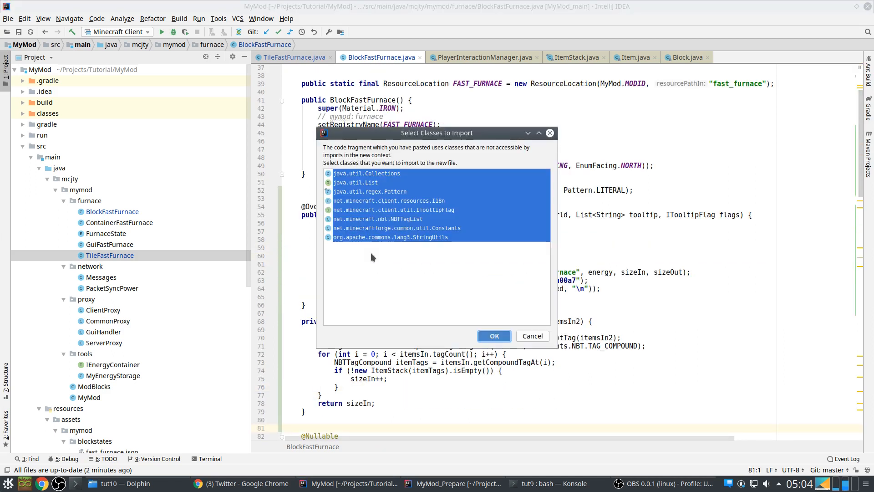
# Step: Confirm importing the listed classes so addInformation and getItemCount compile in BlockFastFurnace
pyautogui.click(493, 336)
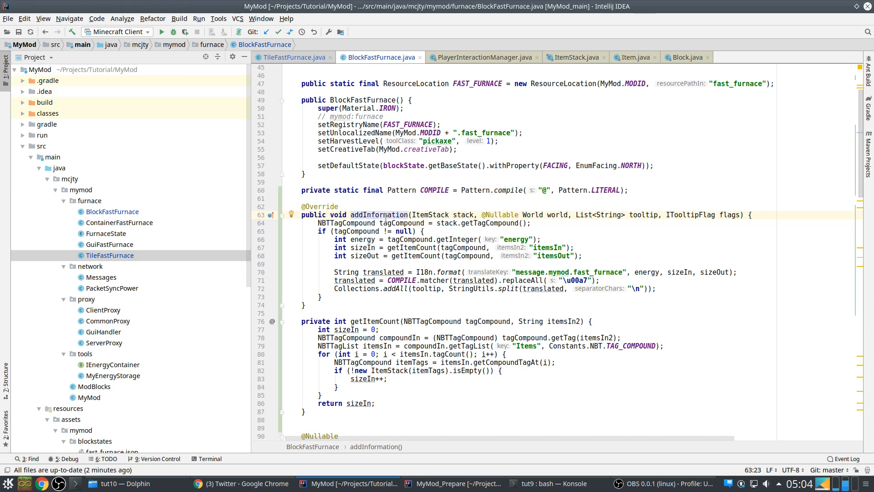
pyautogui.moveTo(410, 206)
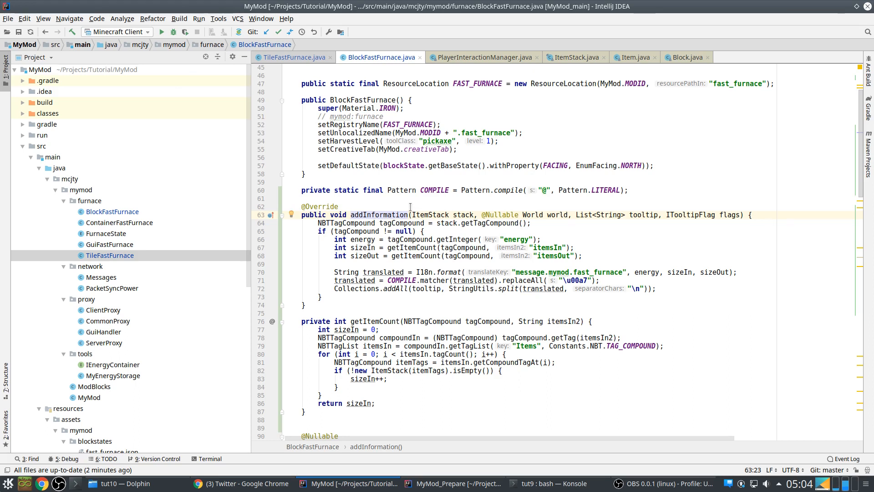
pyautogui.moveTo(639, 218)
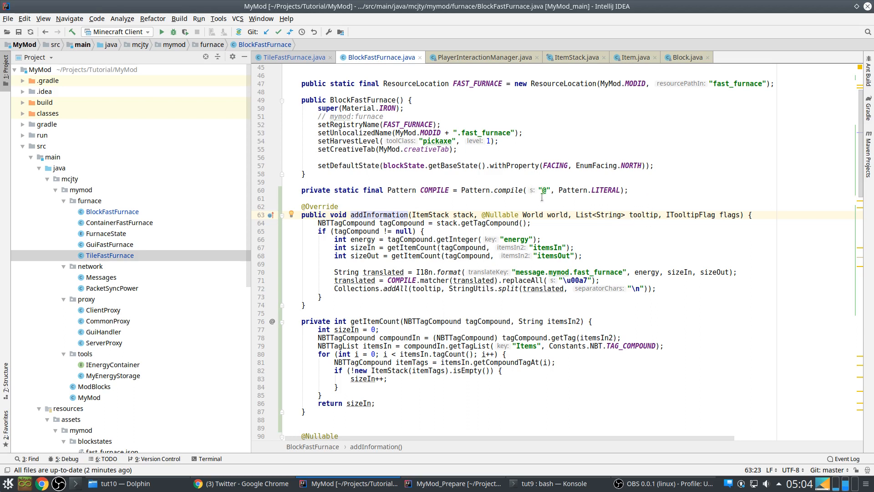
pyautogui.moveTo(483, 231)
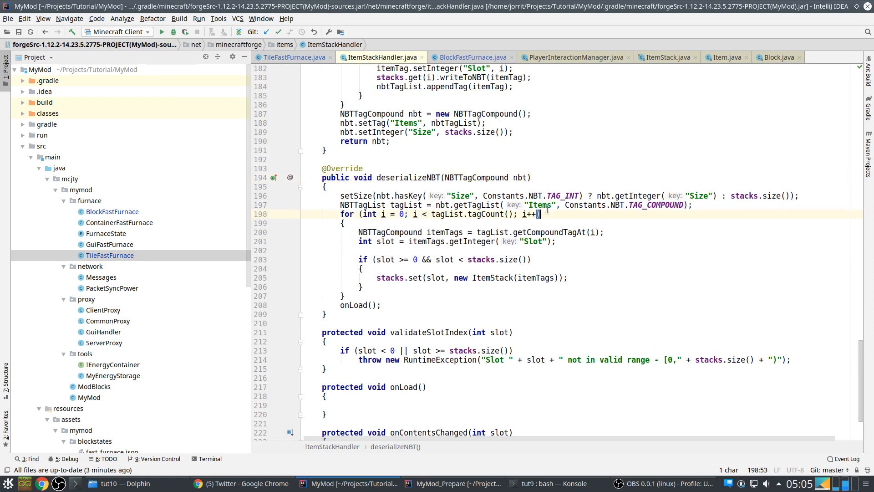
# Step: Review TileFastFurnace's NBT inventory loading and return to BlockFastFurnace's addInformation code
pyautogui.doubleClick(539, 205)
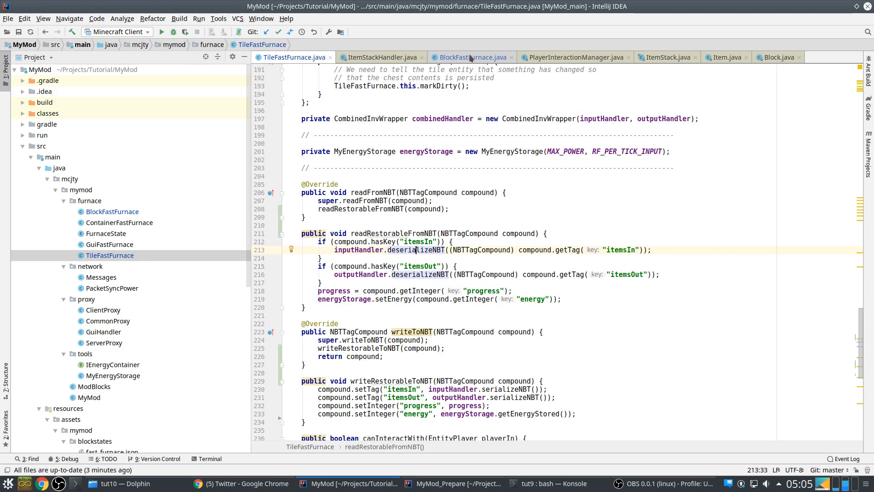
pyautogui.click(474, 57)
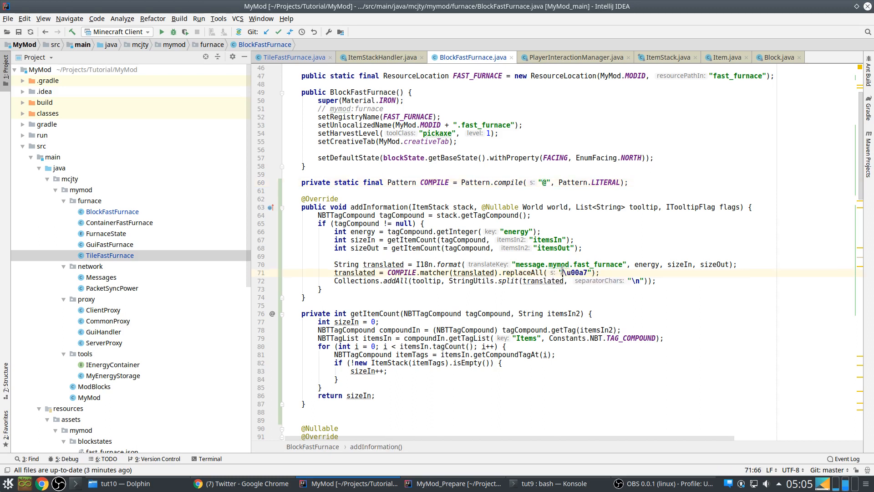
# Step: Check the section-sign escape in the replace call, then find and open the TextFormatting class via class search
pyautogui.doubleClick(576, 272)
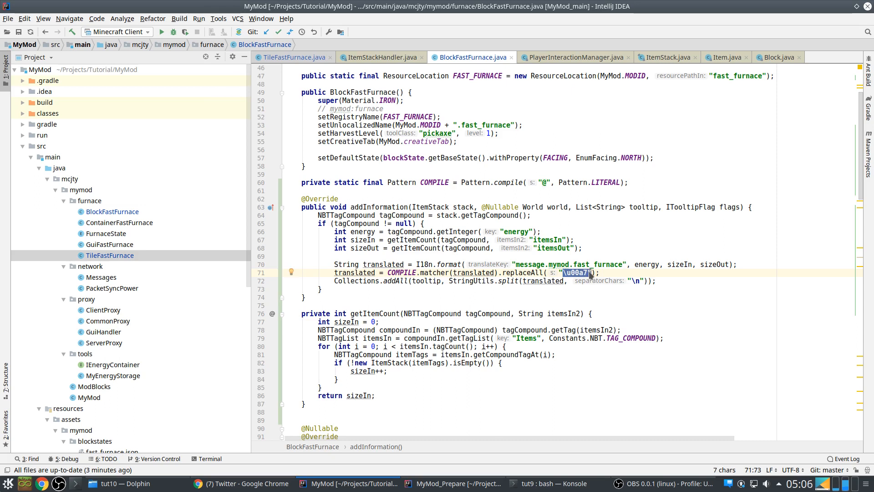
pyautogui.moveTo(579, 280)
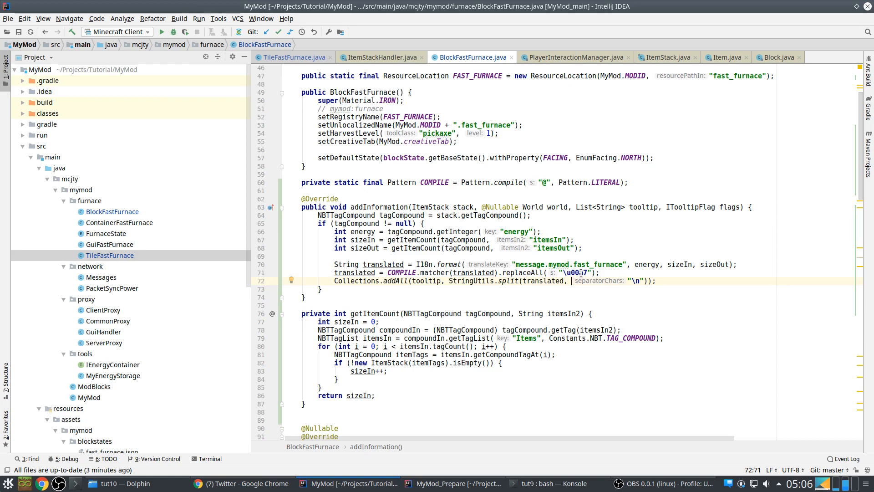
pyautogui.write('BlockFurn')
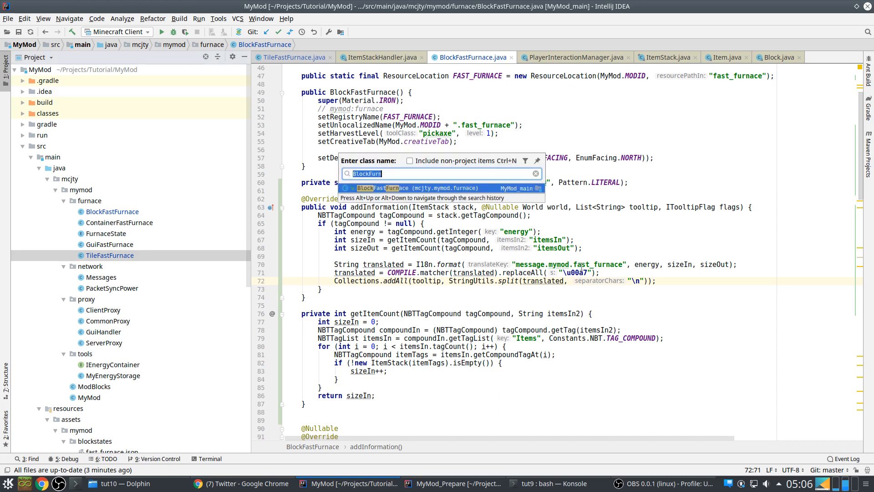
pyautogui.write('TextFo')
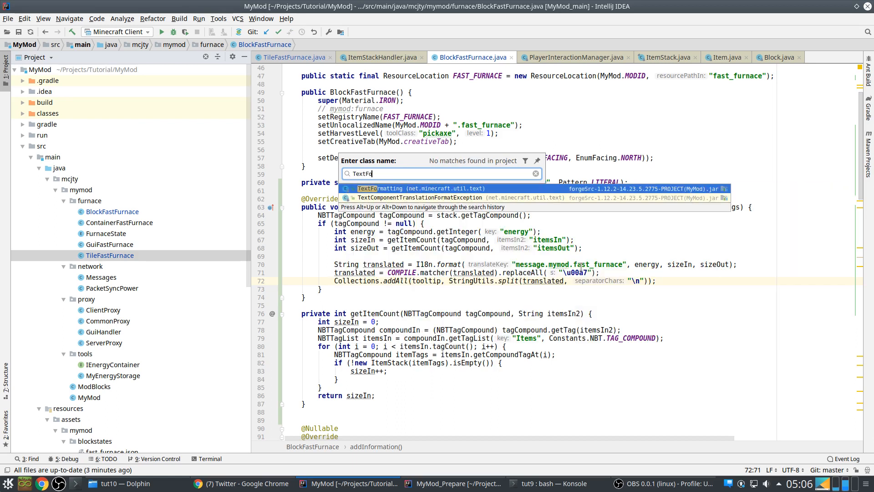
pyautogui.click(374, 189)
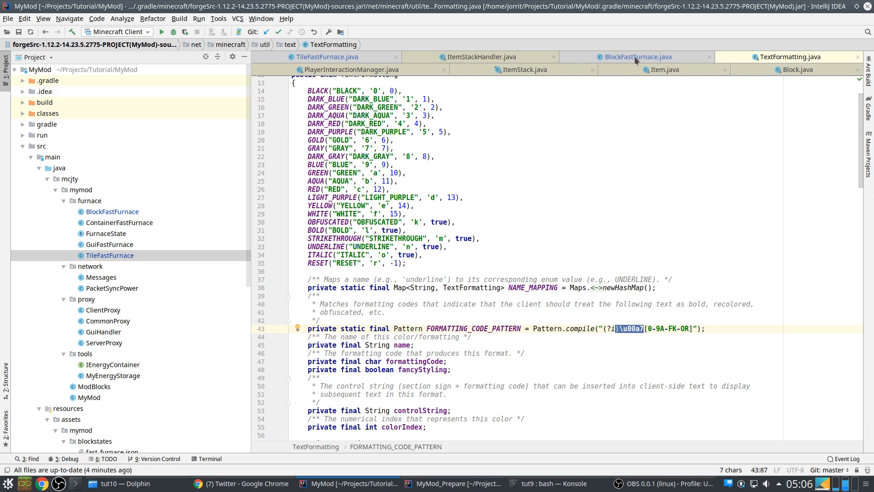
# Step: Review the gray colour code in TextFormatting and move on to the en_us.lang language file
pyautogui.click(638, 56)
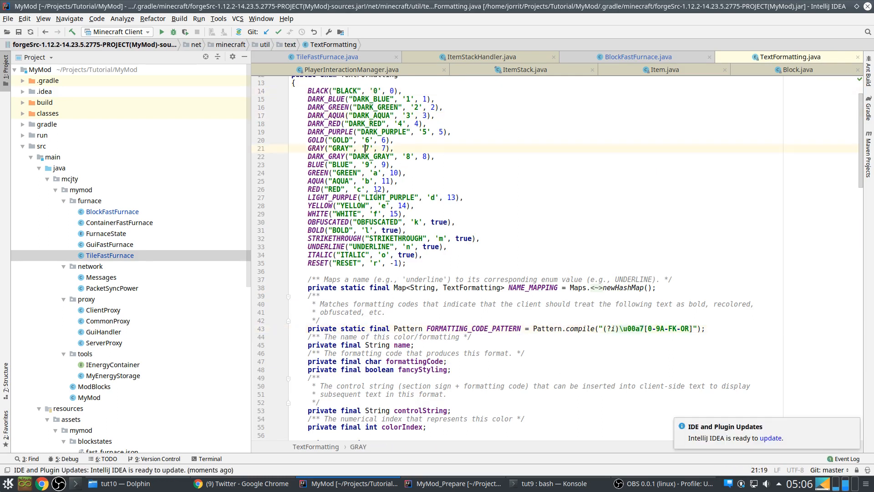
pyautogui.click(635, 56)
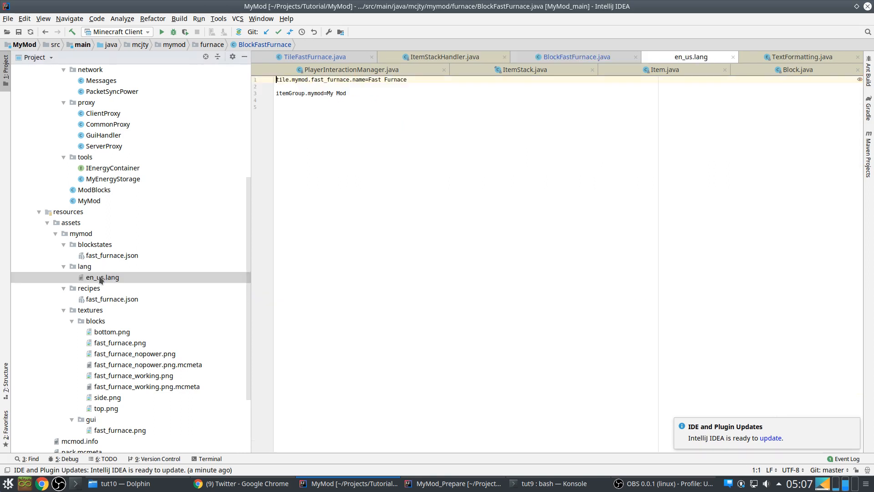
# Step: Add #PARSE_ESCAPES and the multi-line message.mymod.fast_furnace entry with @a/@f coloured Energy, Items and Fast furnace lines
pyautogui.click(103, 277)
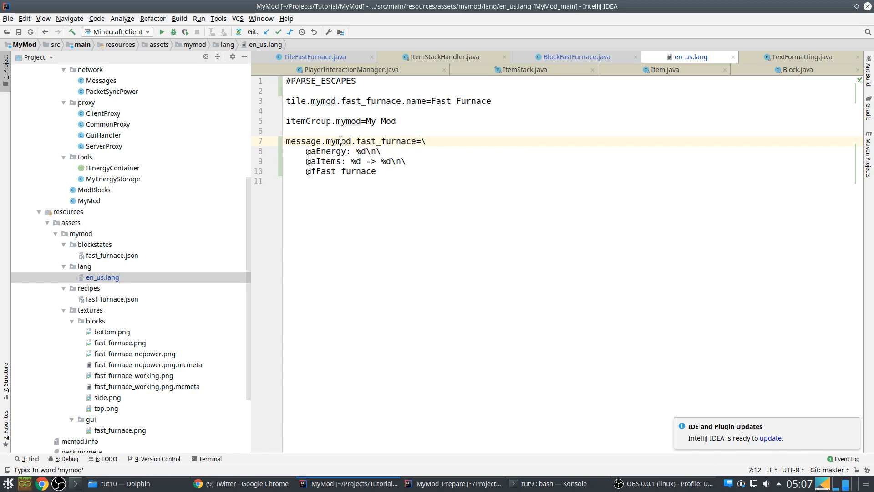
pyautogui.doubleClick(338, 141)
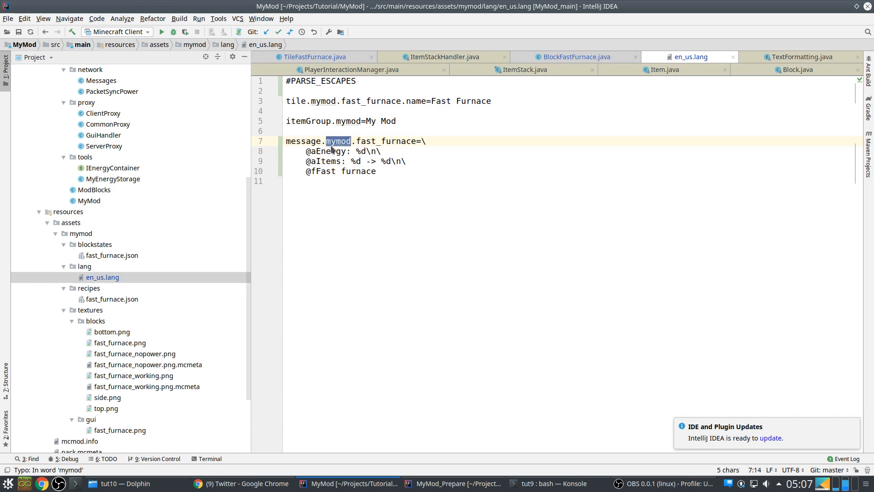
pyautogui.moveTo(337, 141)
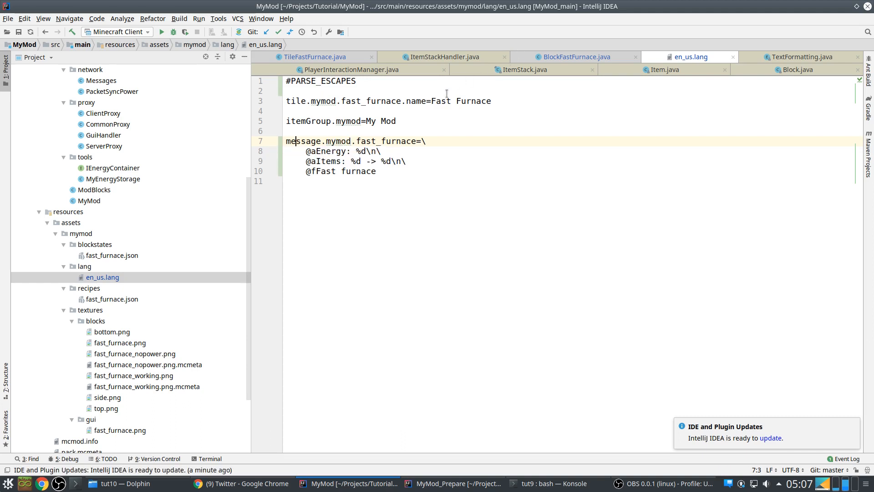
pyautogui.click(575, 56)
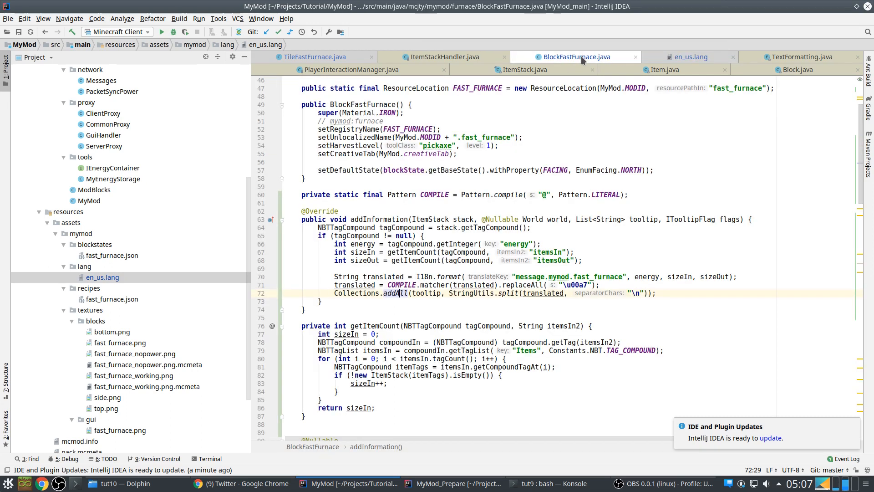
# Step: Cross-check the translation key and colour codes, then change the Energy line placeholder from %s to %d
pyautogui.doubleClick(544, 277)
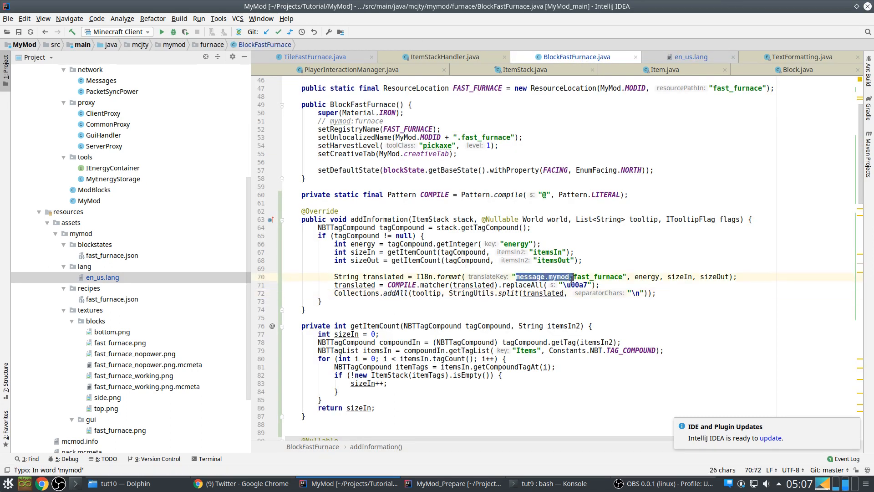
pyautogui.click(692, 57)
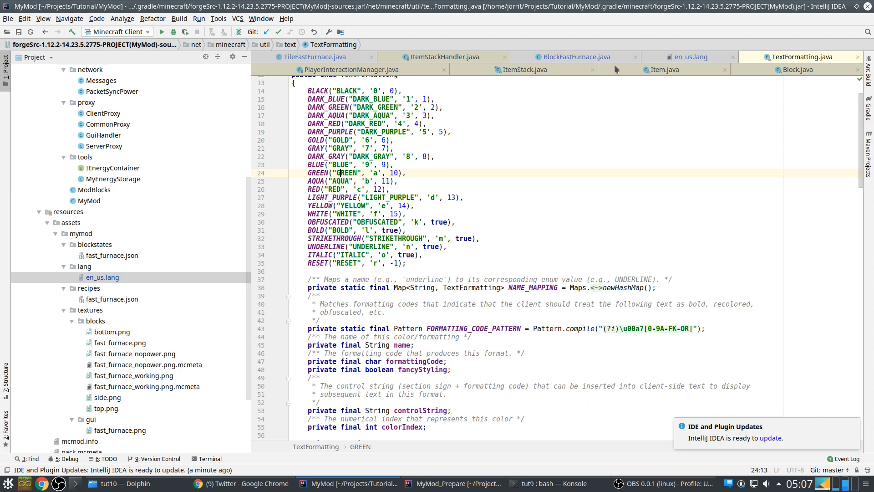
pyautogui.click(690, 56)
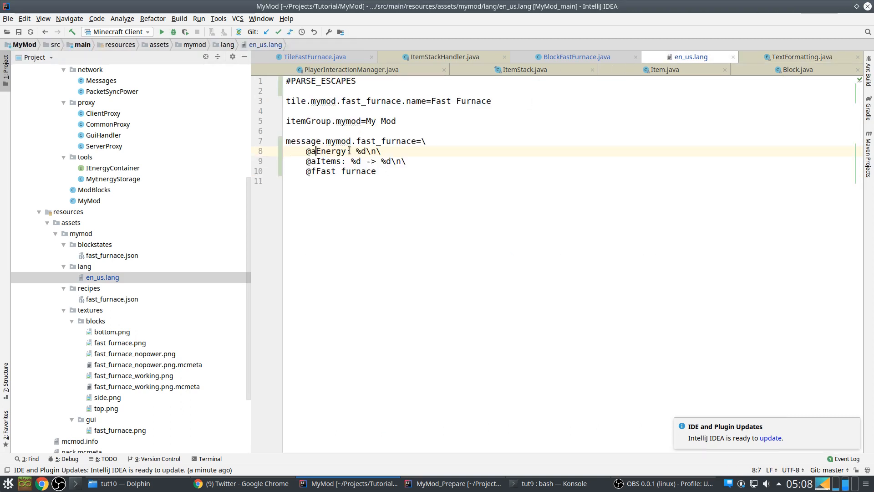
pyautogui.doubleClick(361, 151)
pyautogui.write('s')
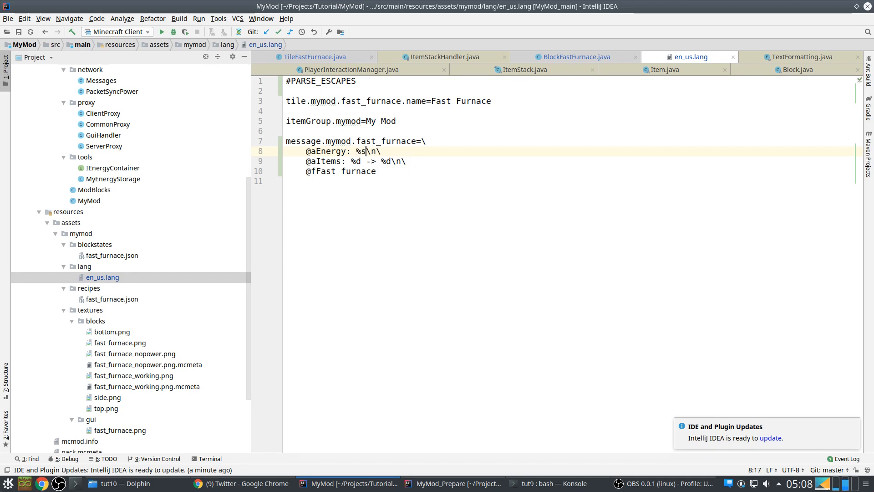
pyautogui.write('d')
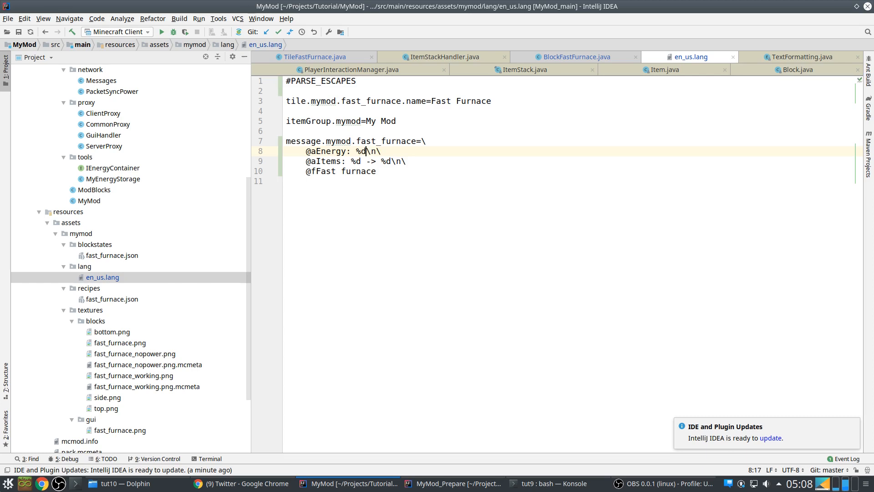
pyautogui.moveTo(314, 164)
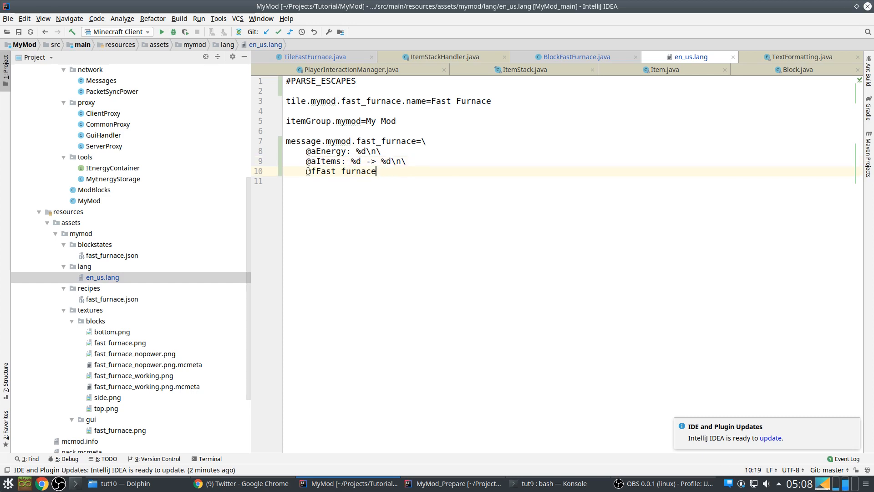
# Step: Compare en_us.lang against TextFormatting, TileFastFurnace and BlockFastFurnace, ending back on the language file
pyautogui.click(801, 56)
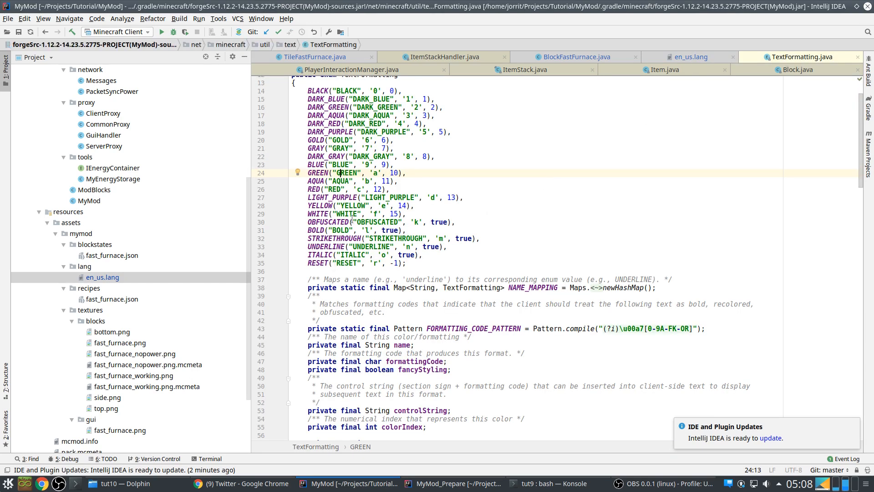
pyautogui.click(313, 56)
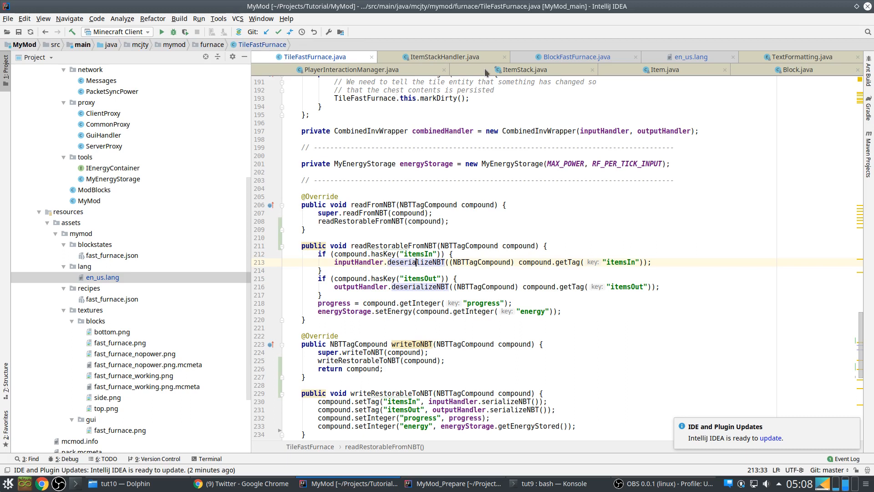
pyautogui.click(689, 57)
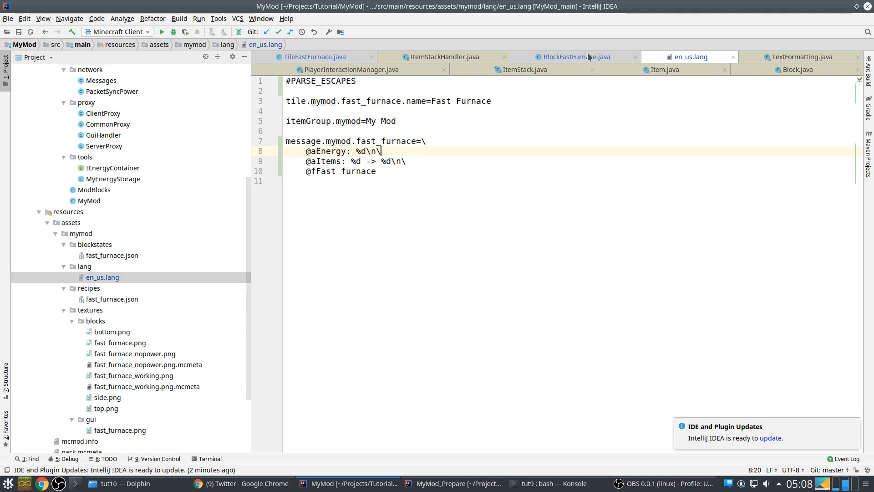
pyautogui.click(576, 56)
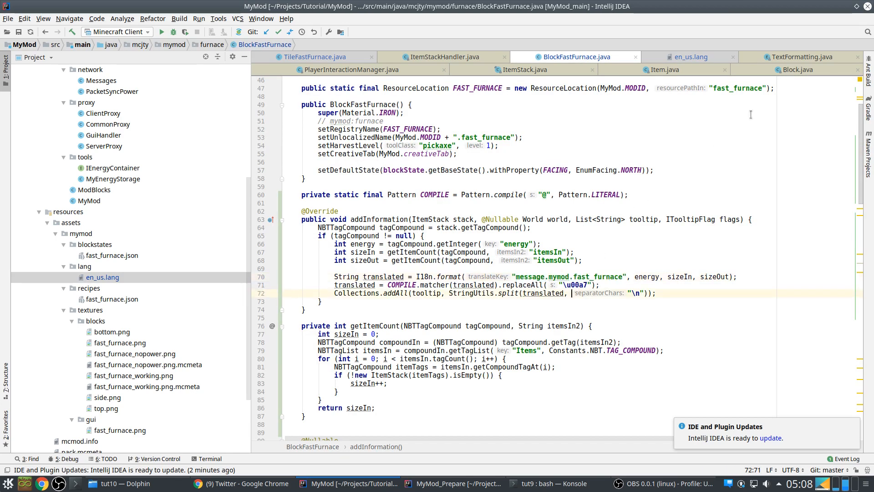
pyautogui.click(690, 56)
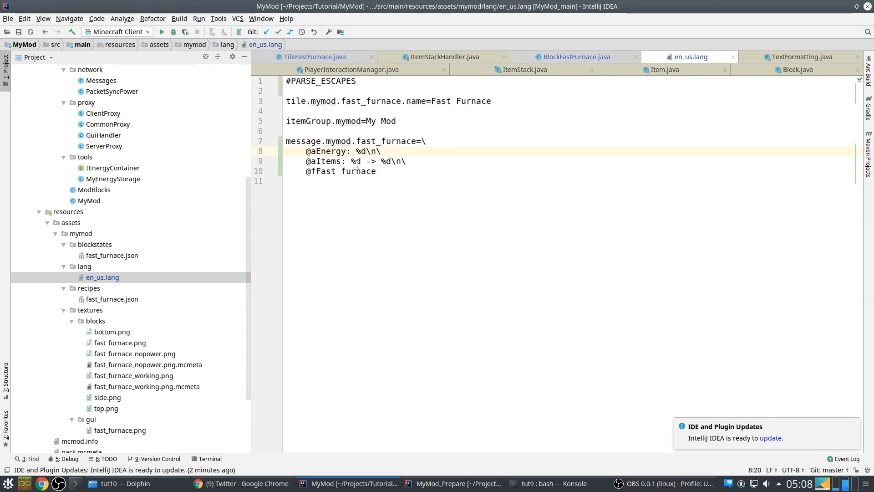